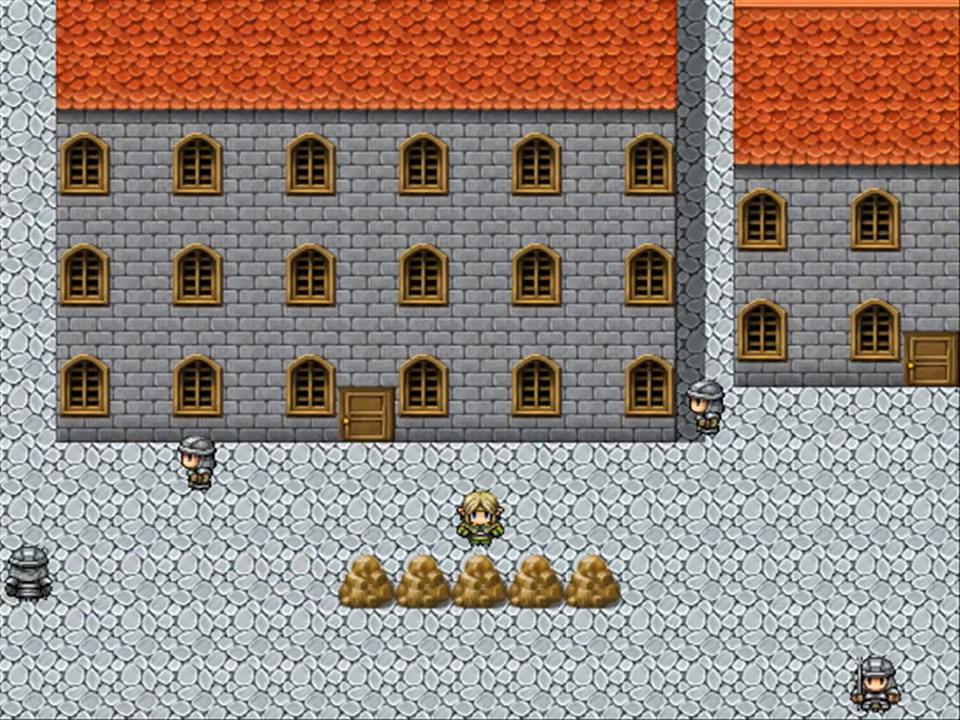
# Check the party menu, then buy weapons such as the Wrapped Bow at the weapon shop
pyautogui.press('escape')
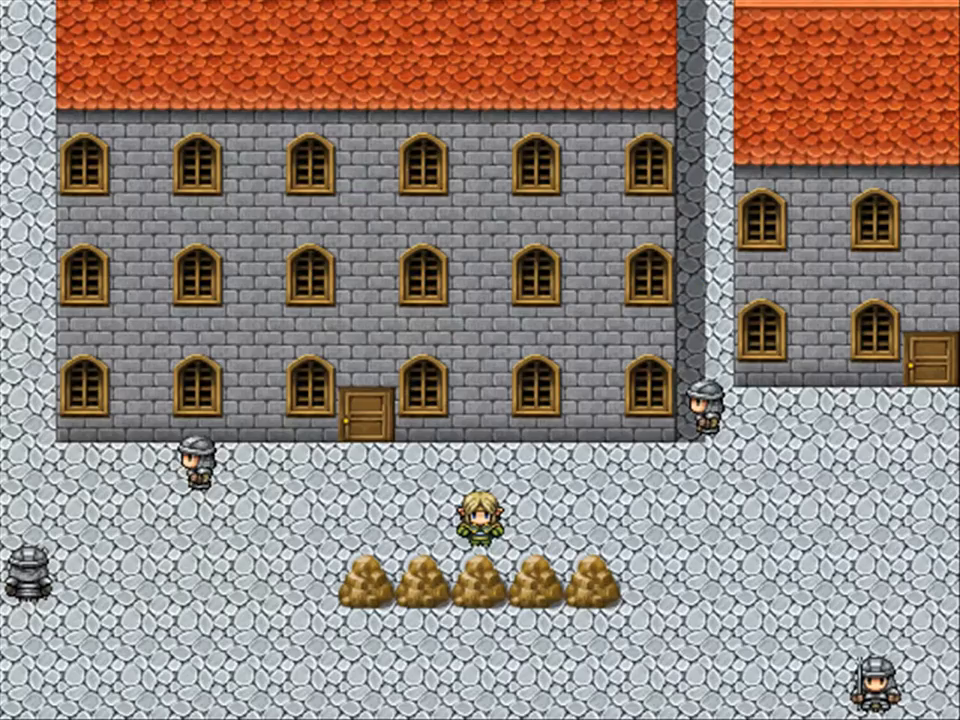
pyautogui.press('escape')
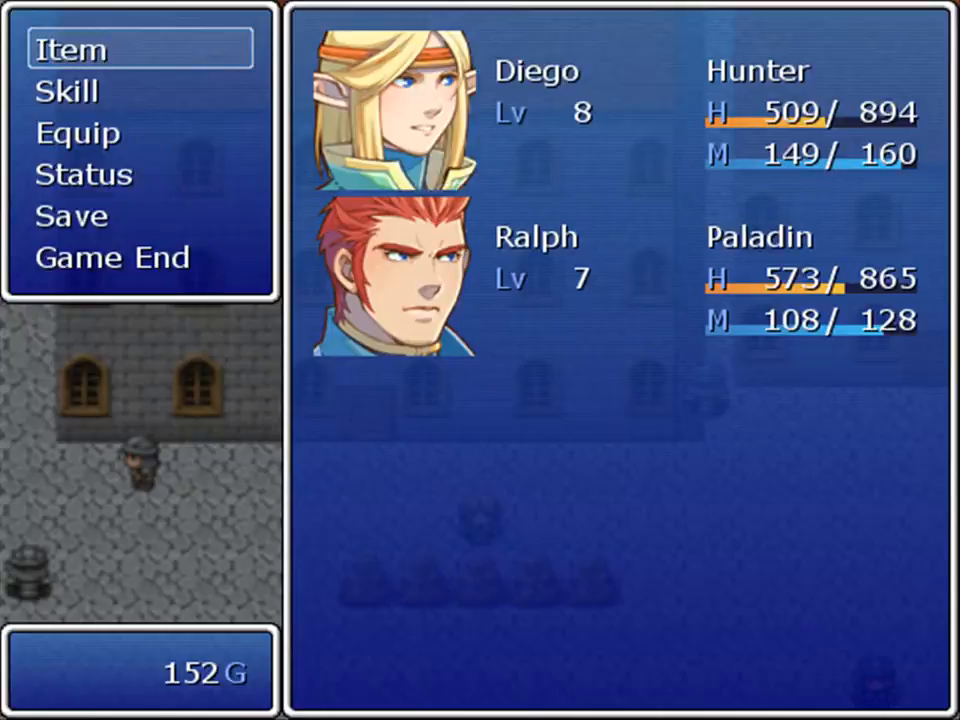
pyautogui.press('escape')
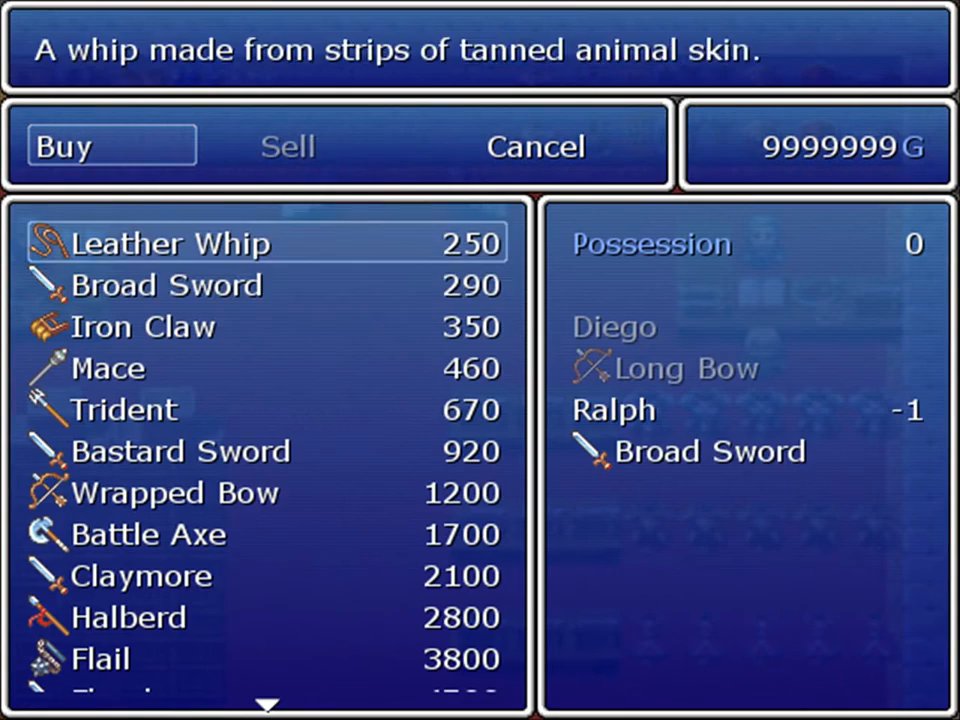
pyautogui.scroll(-3)
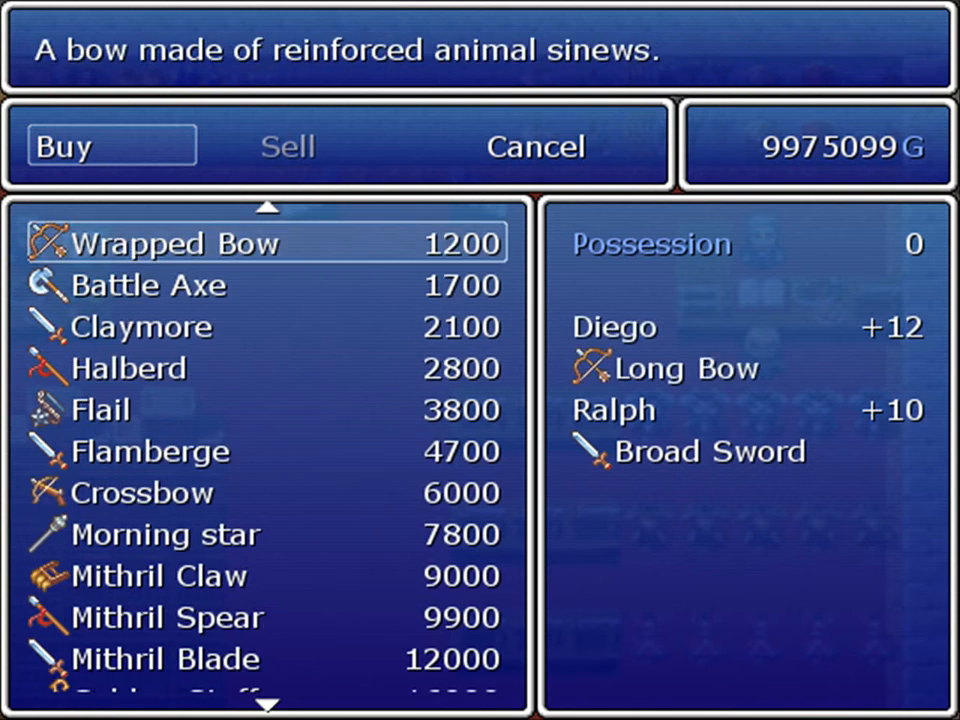
pyautogui.scroll(-3)
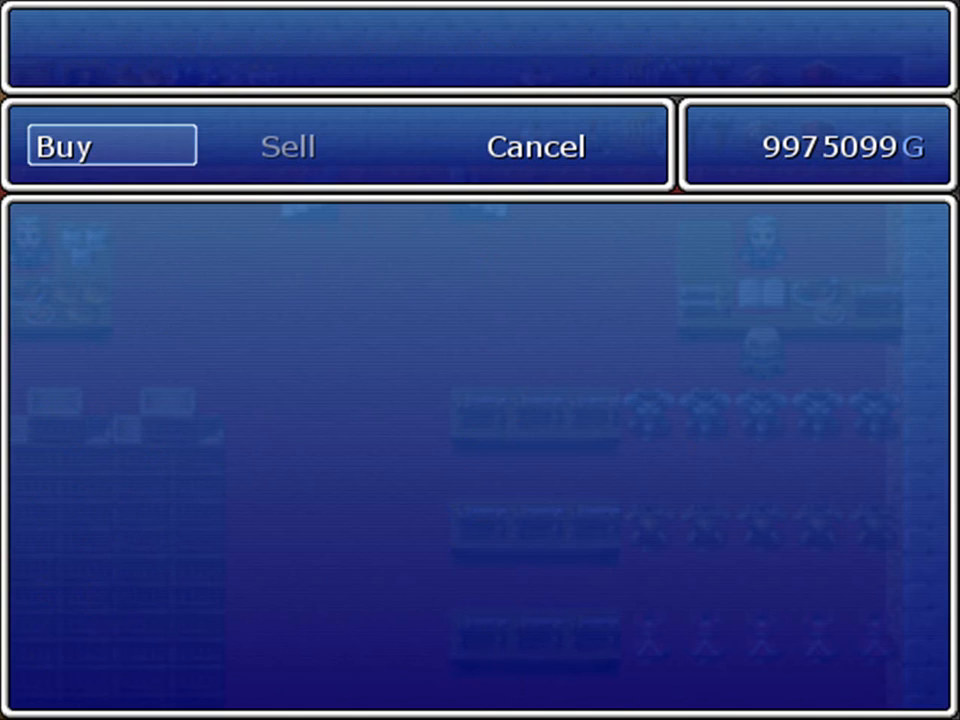
# Leave the weapon shop, glance at the party menu, and talk to the item shopkeeper
pyautogui.click(536, 145)
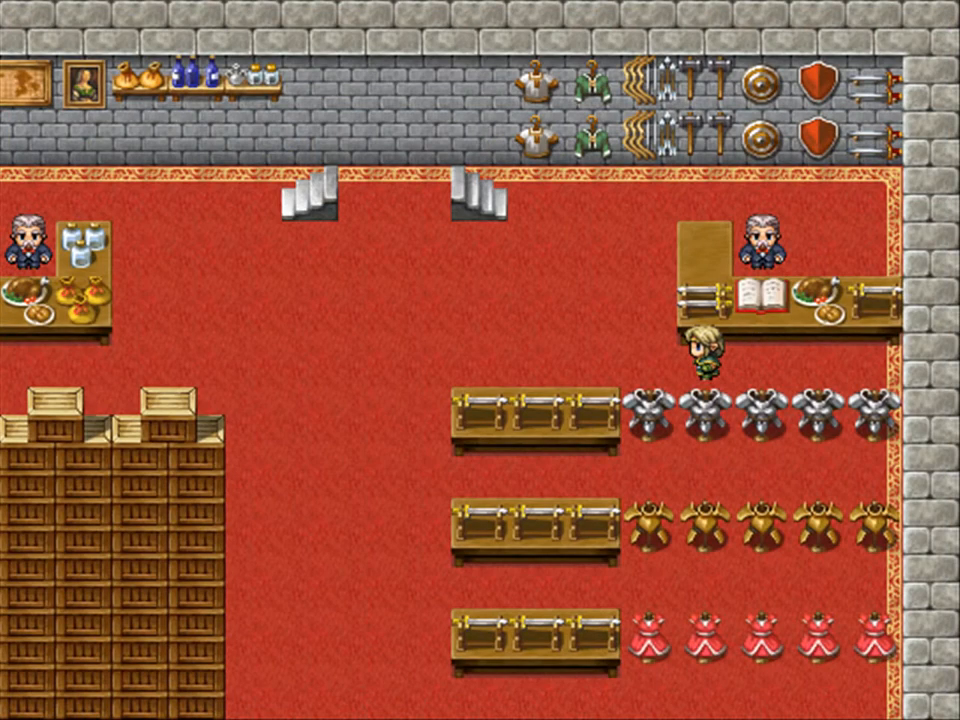
pyautogui.press('escape')
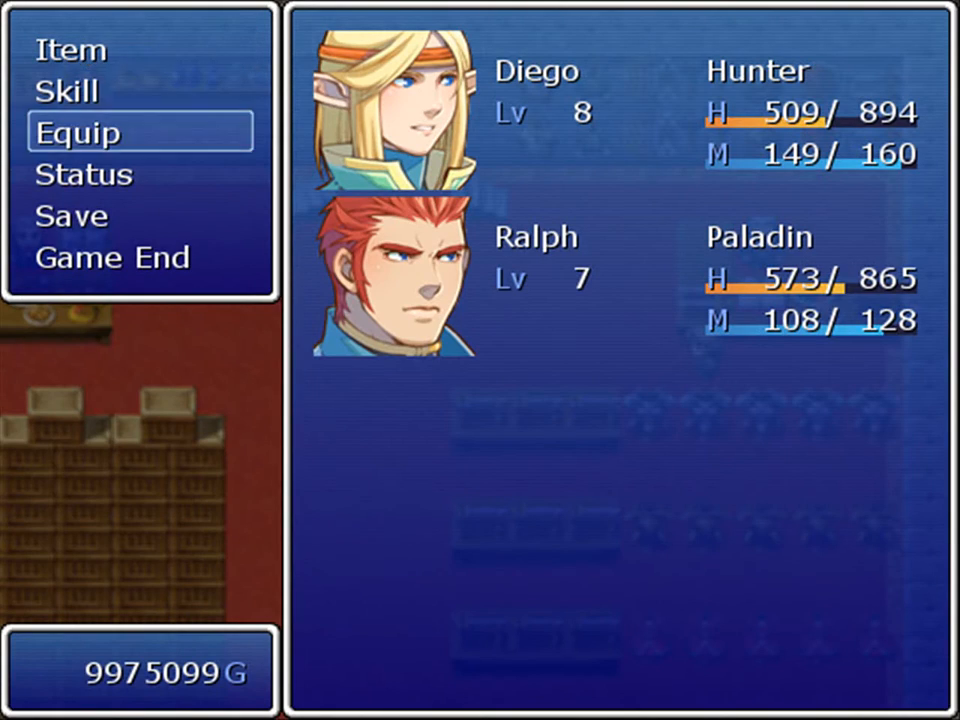
pyautogui.click(78, 131)
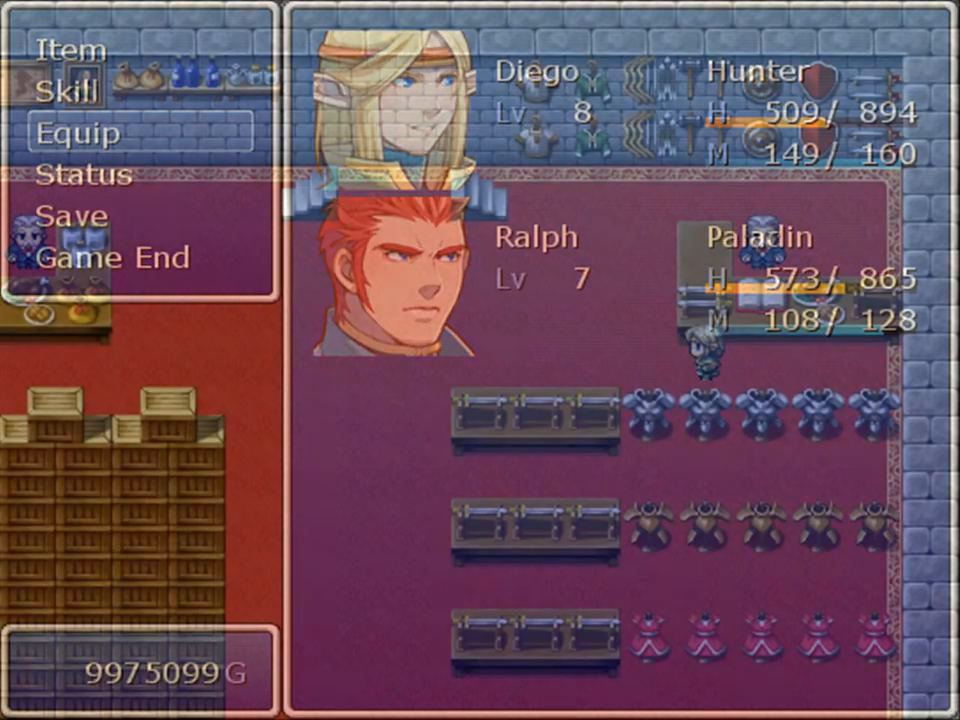
pyautogui.press('escape')
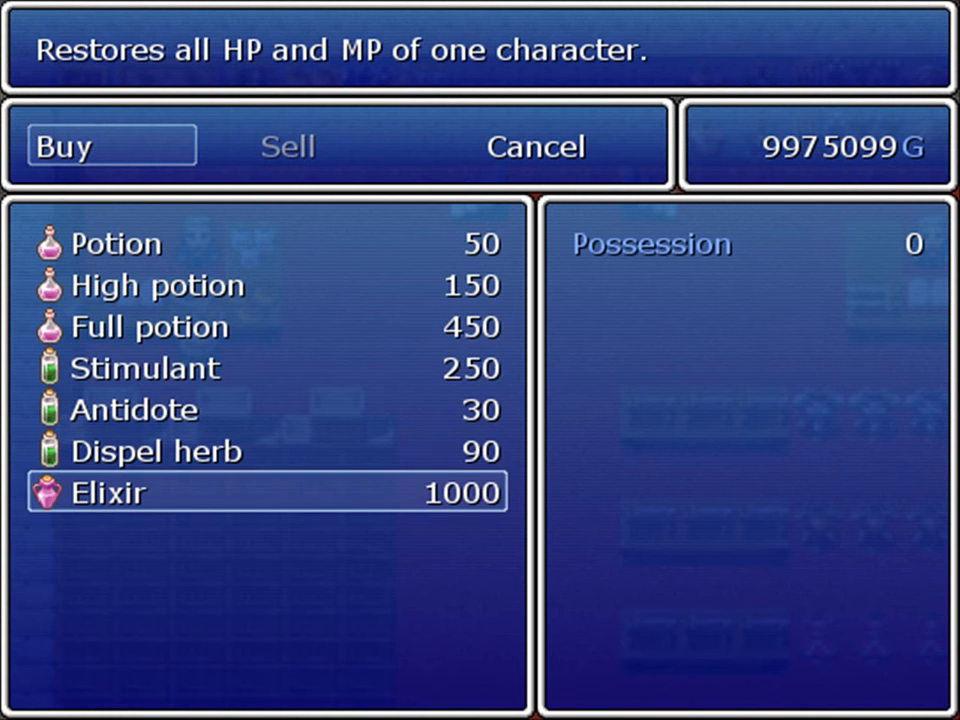
# Buy Elixirs at the item shop before heading to the magic shop
pyautogui.click(105, 491)
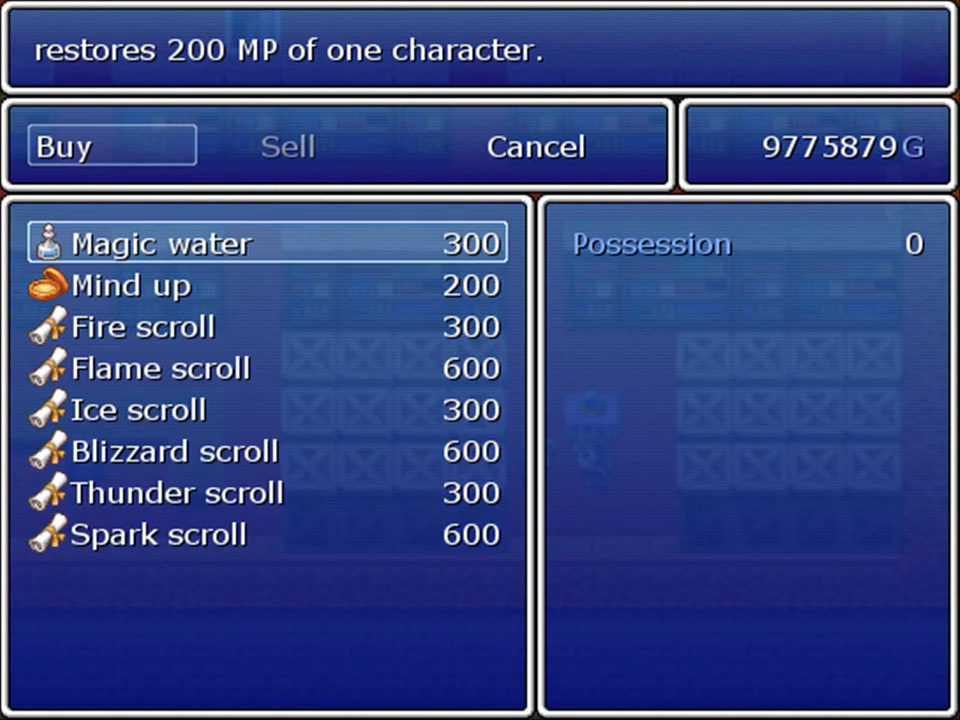
# Buy the maximum Magic water, Mind up and Spark scrolls at the magic shop
pyautogui.click(160, 243)
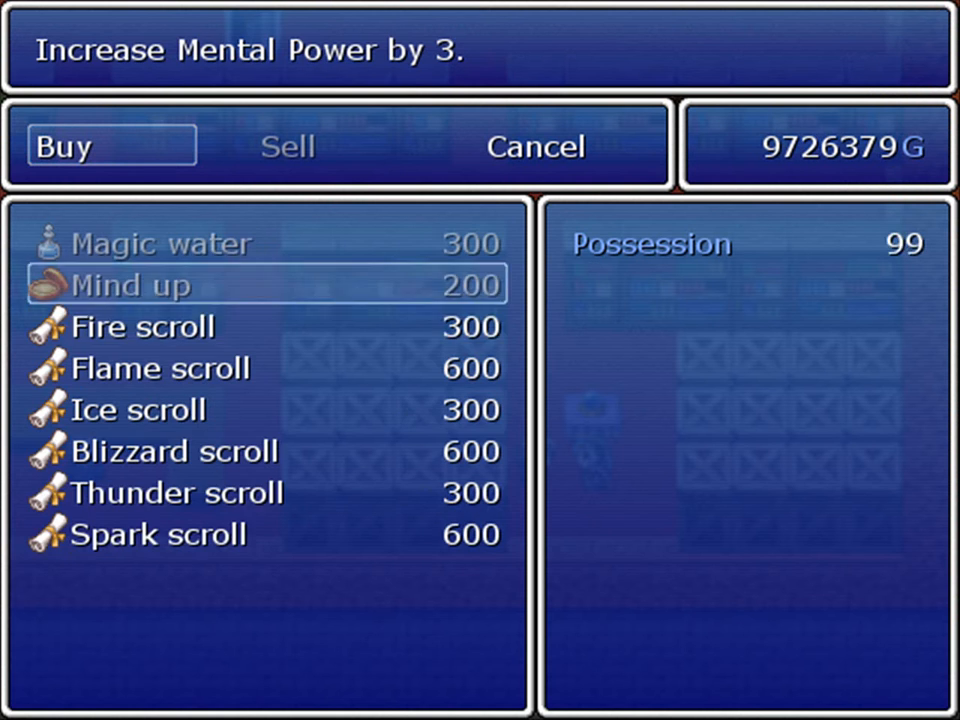
pyautogui.click(145, 326)
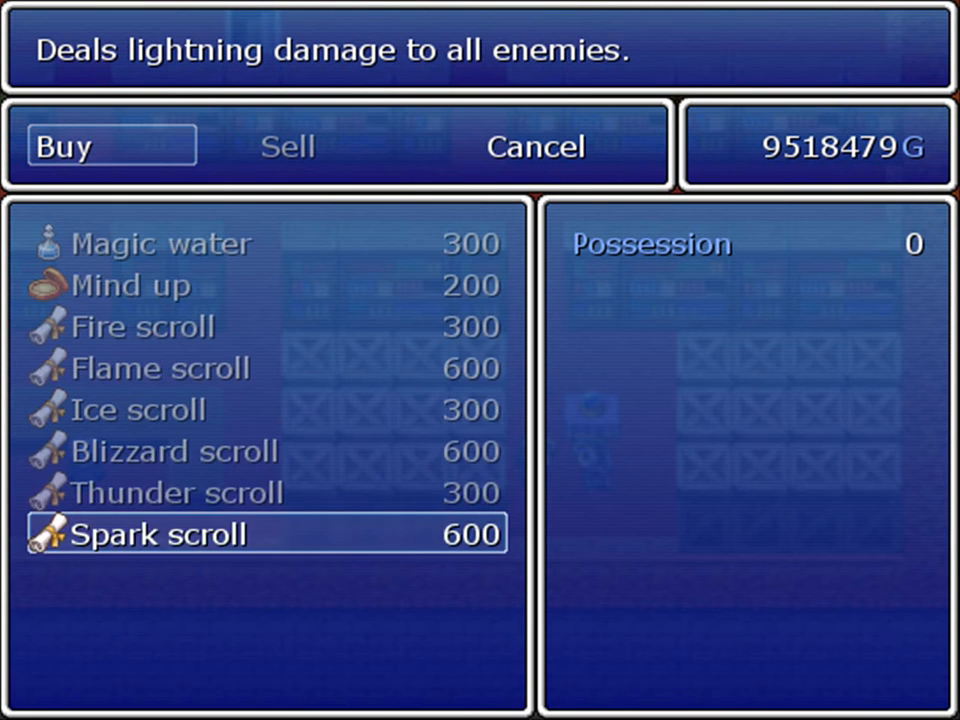
pyautogui.click(155, 533)
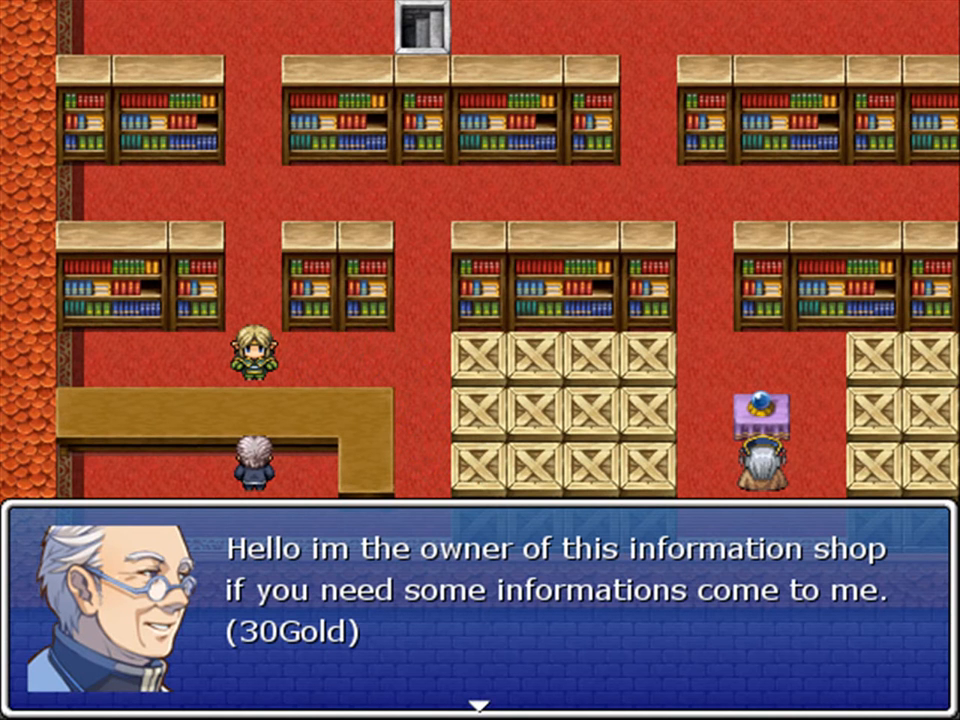
# Advance the information shop owner's greeting and answer his Information/Leave choice
pyautogui.press('enter')
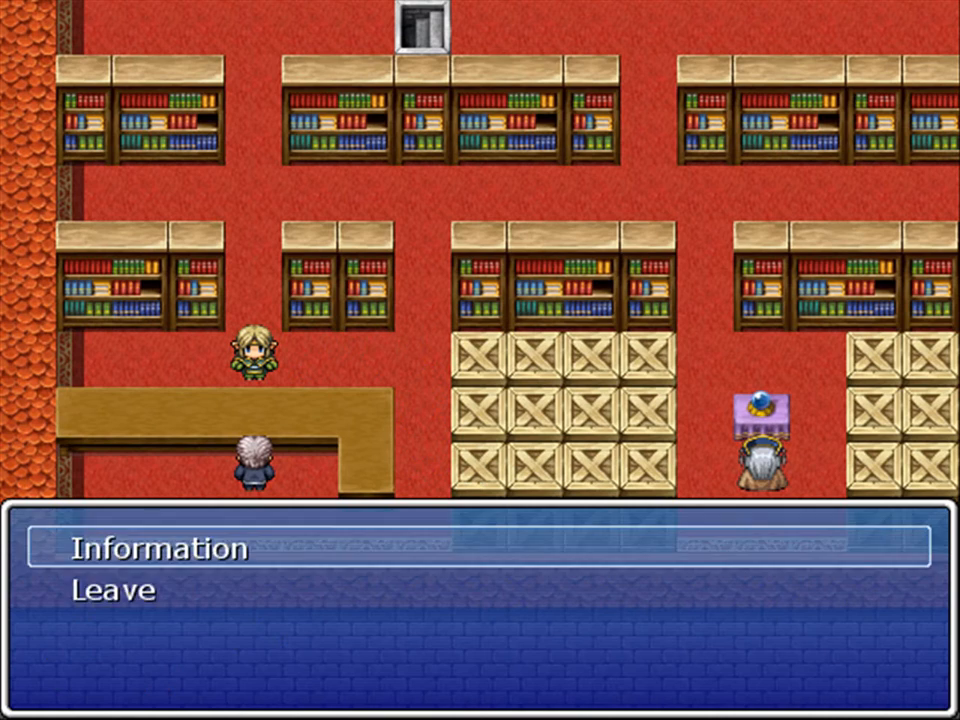
pyautogui.click(160, 549)
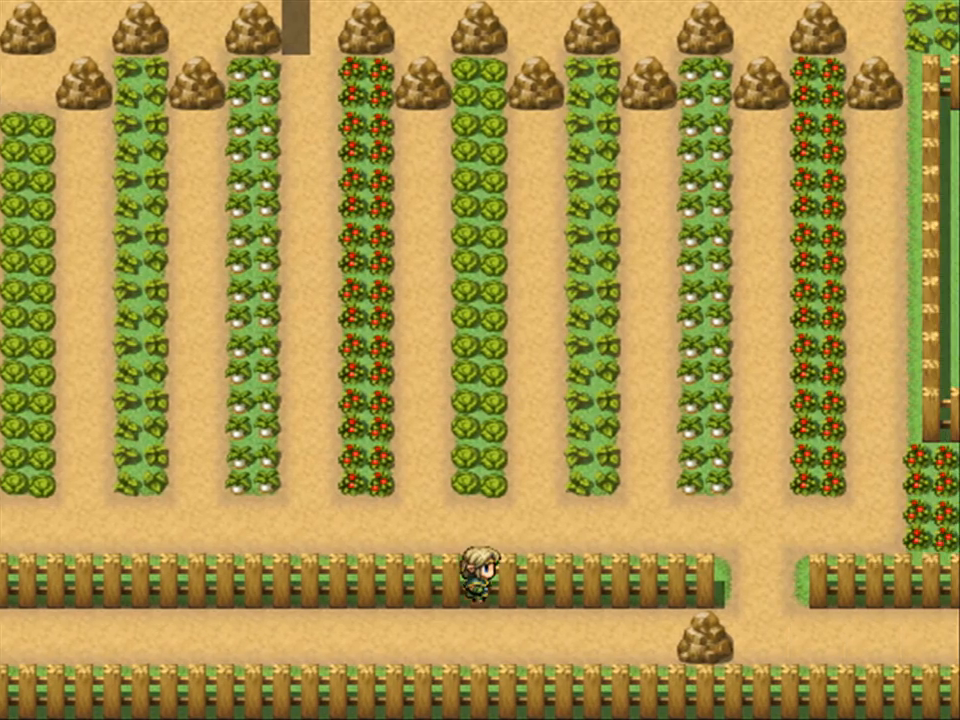
# Close the menu and walk to the food shop to buy apples, cheese and honey
pyautogui.press('escape')
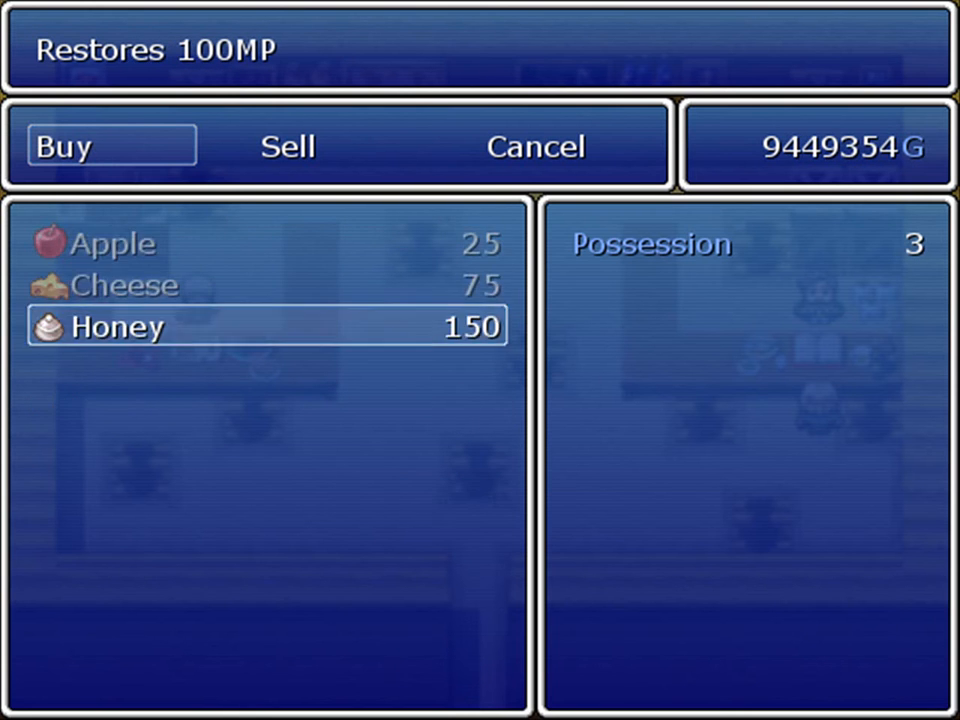
# Buy the Honey and leave the food shop for the sandy coastline
pyautogui.click(115, 326)
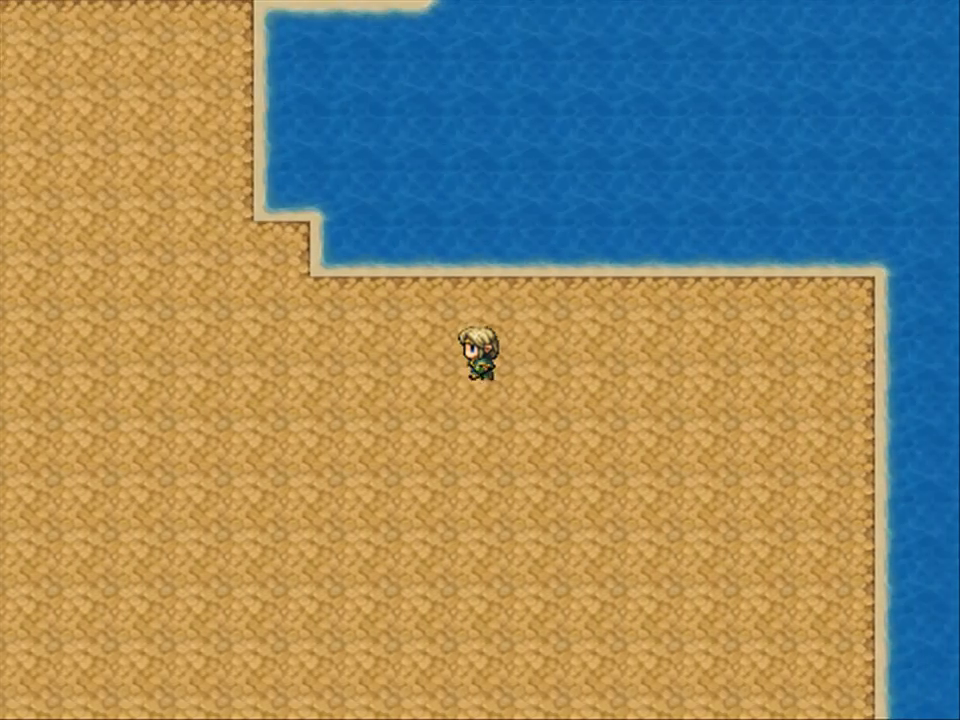
# Walk the hero up across the desert toward the armor shop
pyautogui.press('Up')
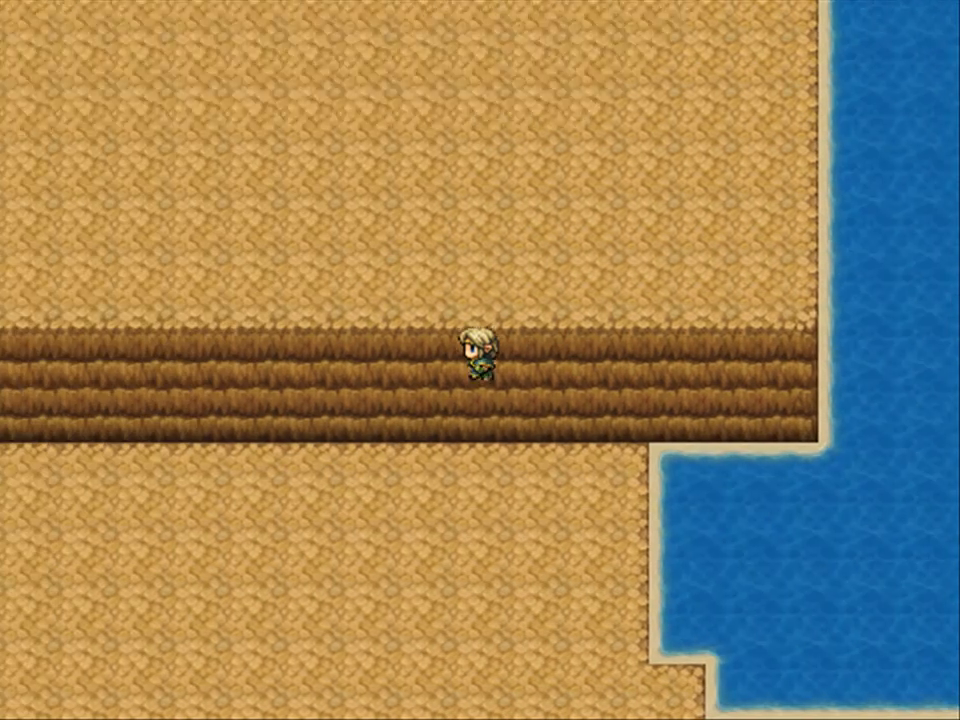
pyautogui.press('up')
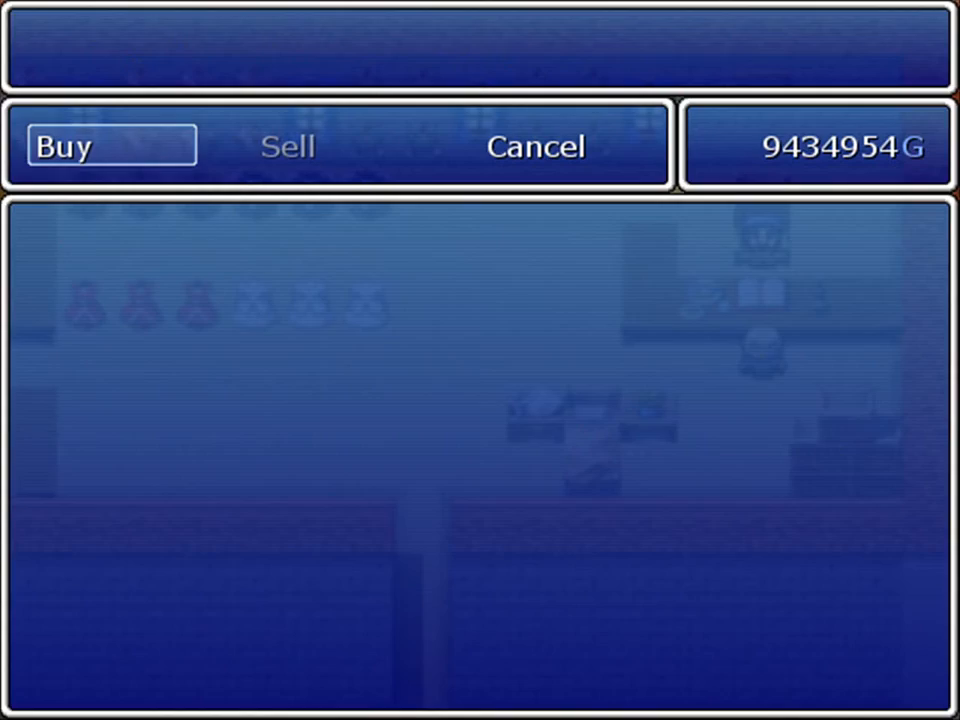
# Close the armor shop's buy screen and end the playtest back to the editor
pyautogui.click(535, 146)
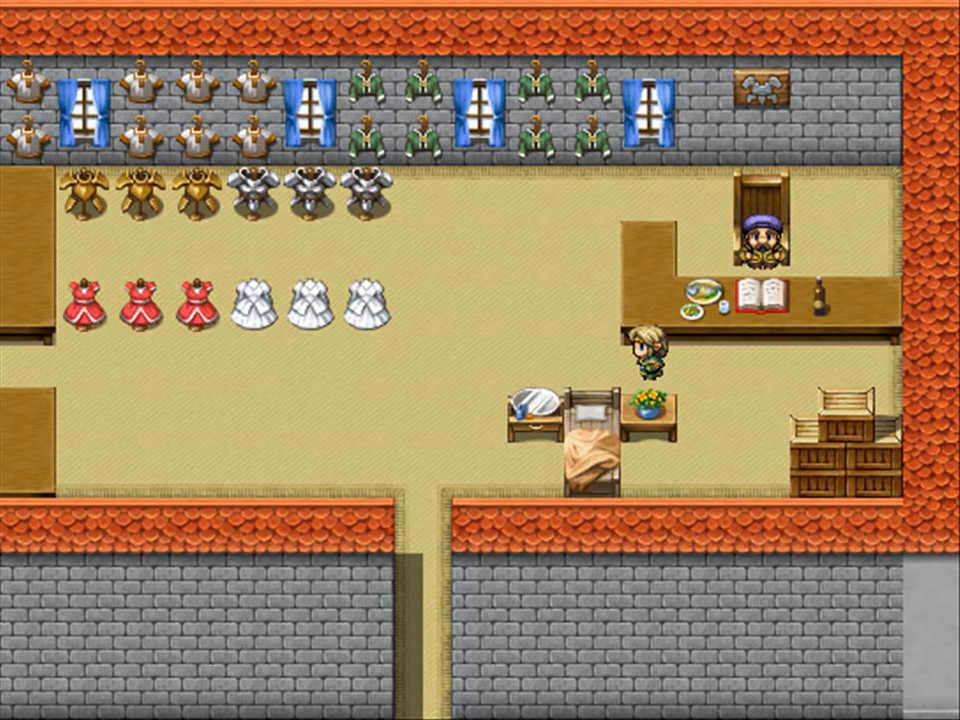
pyautogui.press('escape')
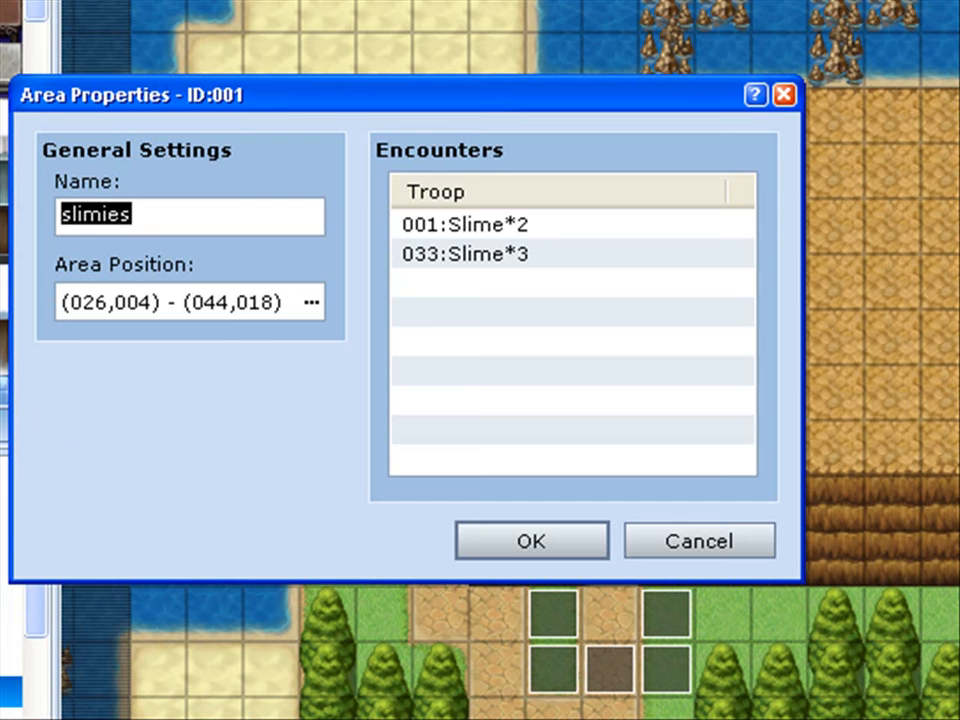
pyautogui.moveTo(275, 330)
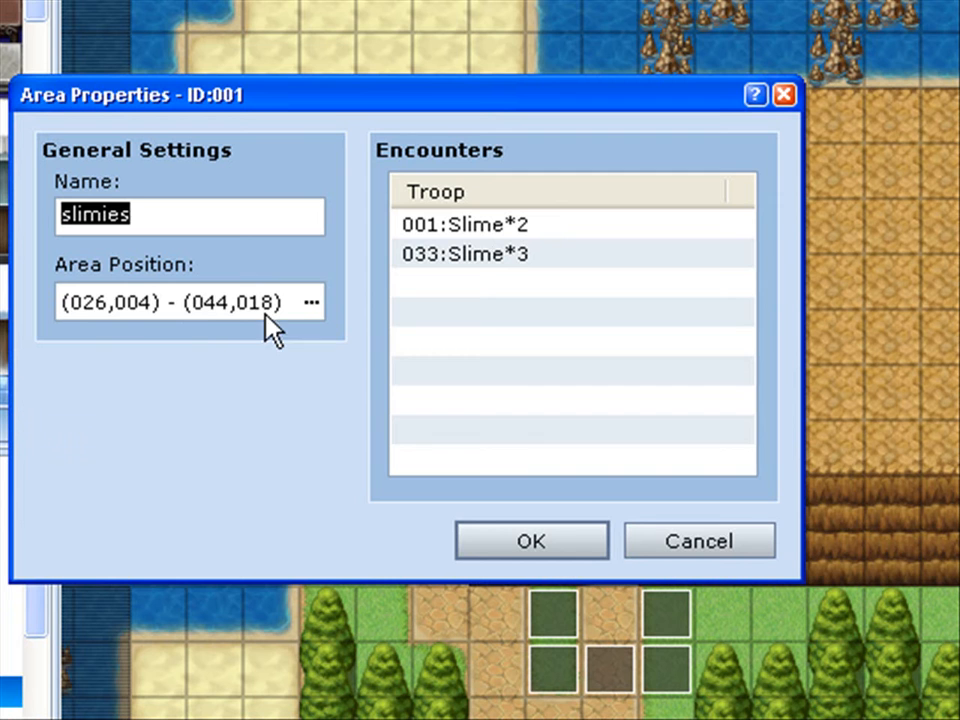
pyautogui.moveTo(525, 297)
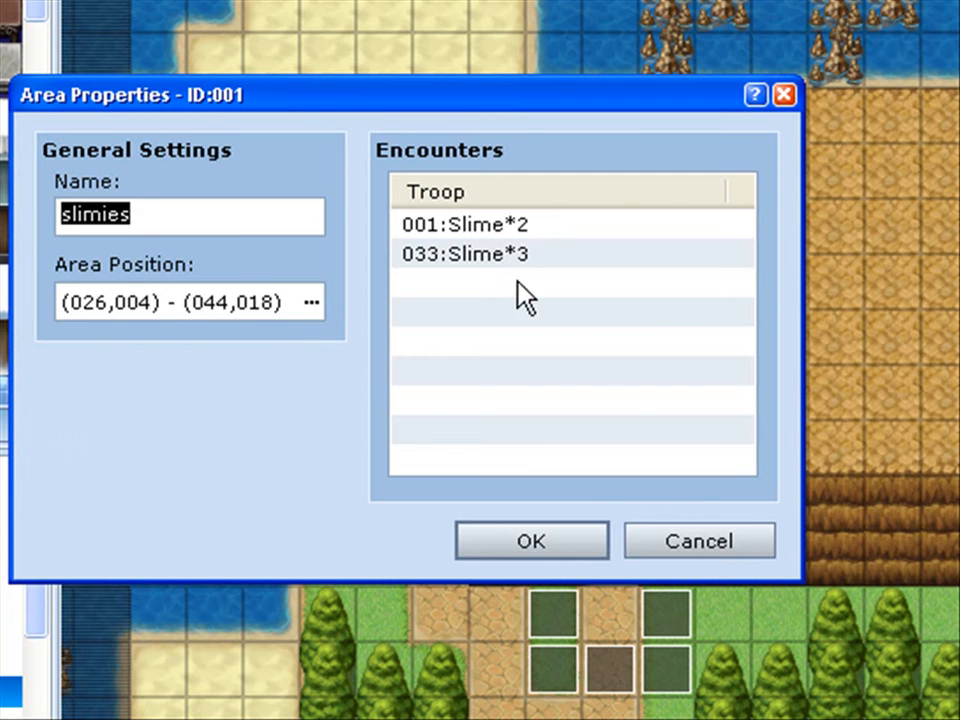
# Confirm the slimies area properties with its Slime*2 and Slime*3 troops
pyautogui.click(466, 224)
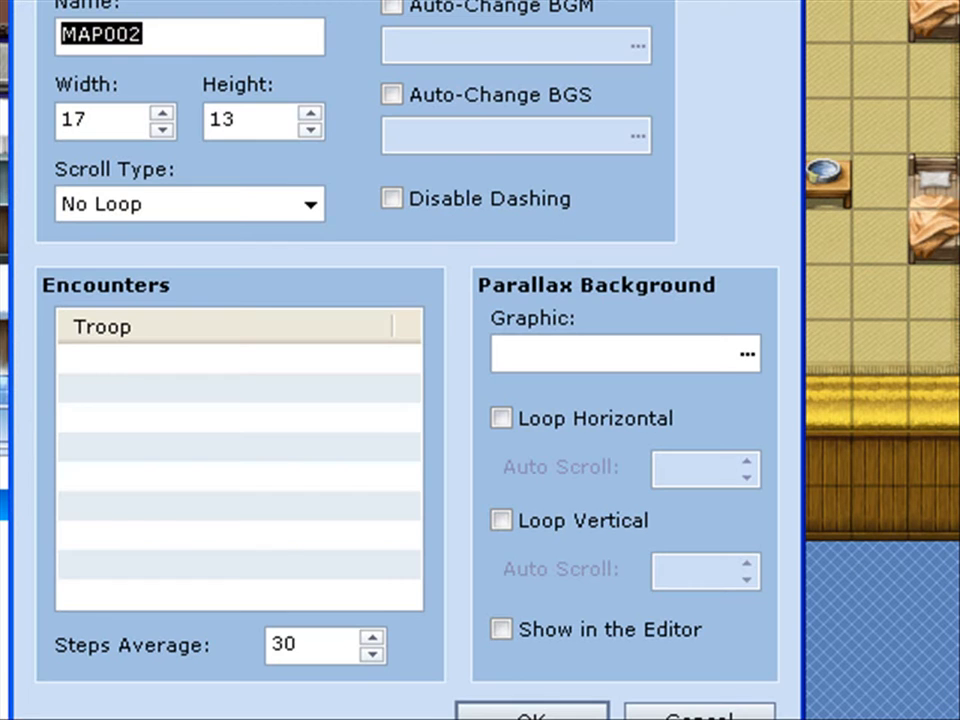
pyautogui.click(535, 712)
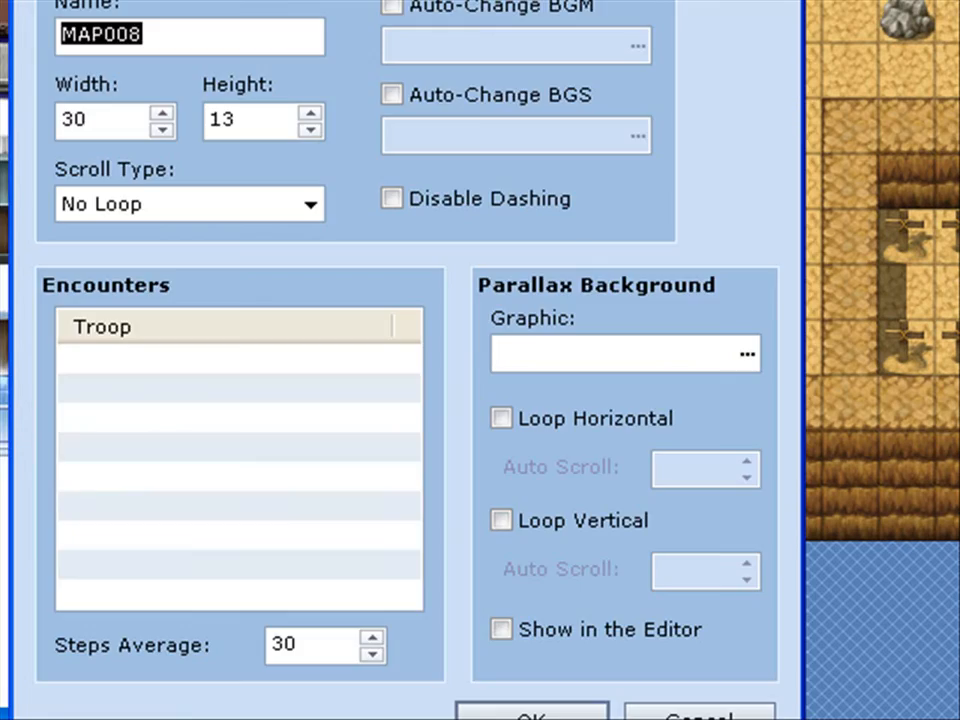
pyautogui.click(534, 710)
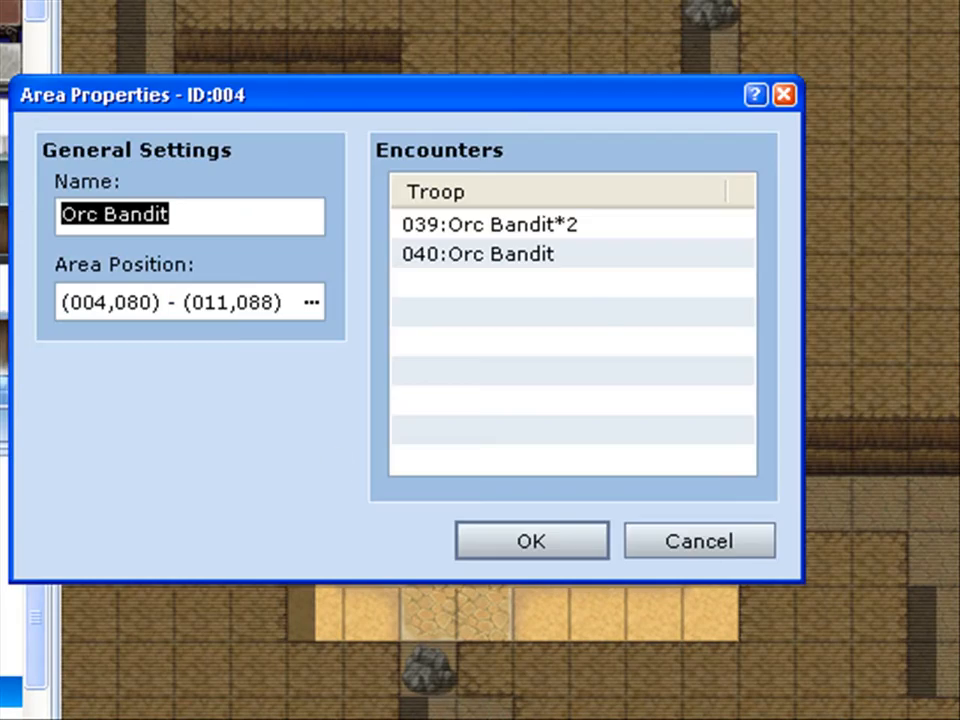
pyautogui.click(531, 540)
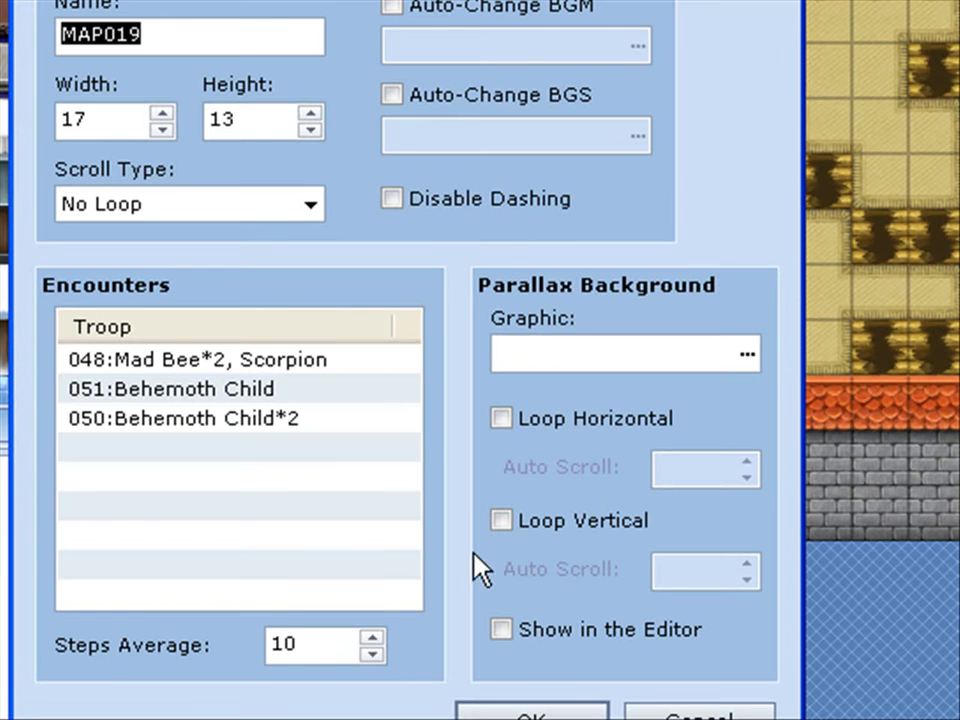
pyautogui.click(392, 198)
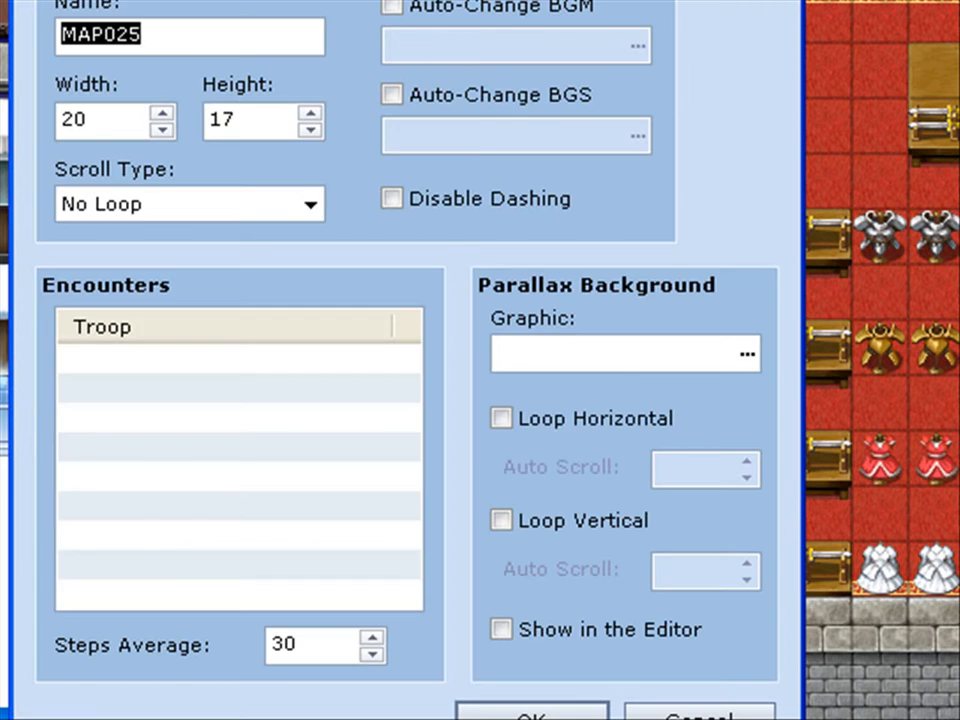
pyautogui.click(535, 712)
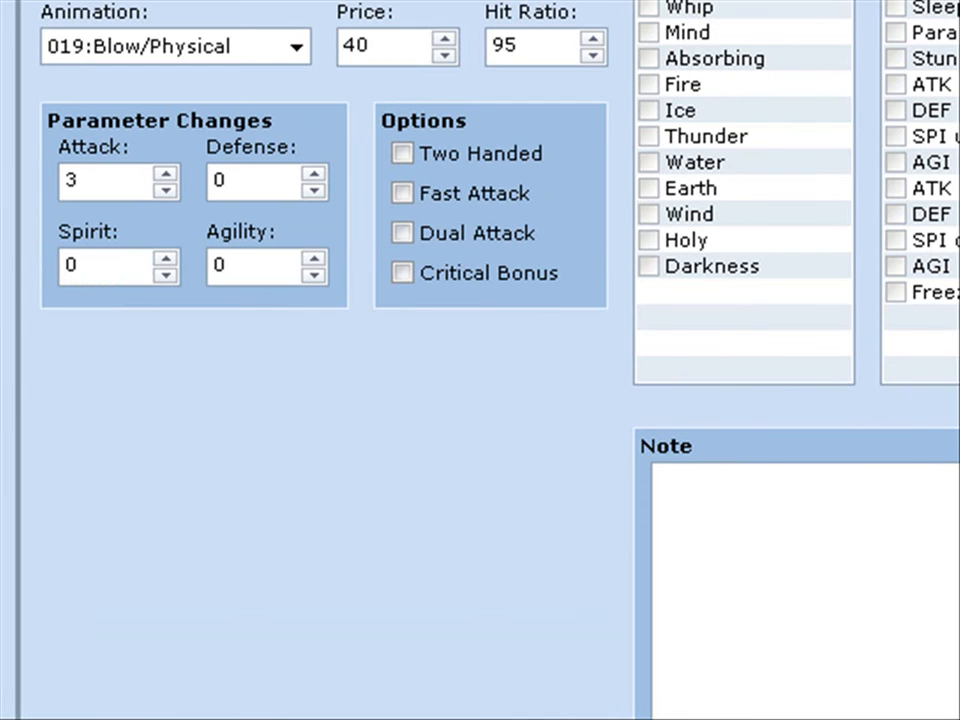
pyautogui.click(30, 295)
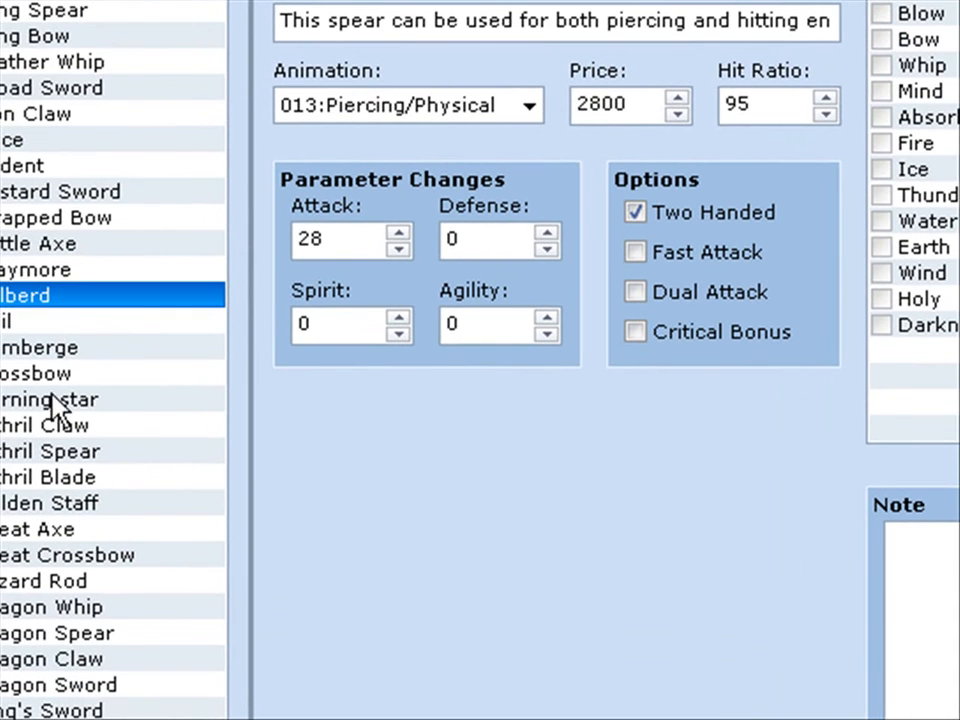
pyautogui.click(60, 685)
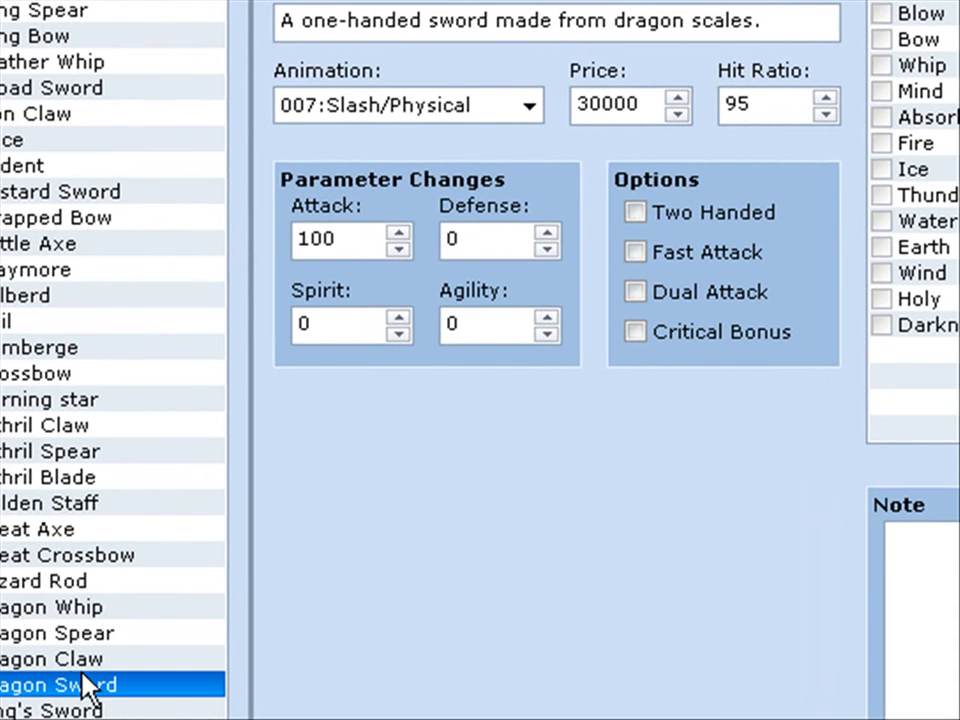
pyautogui.click(60, 658)
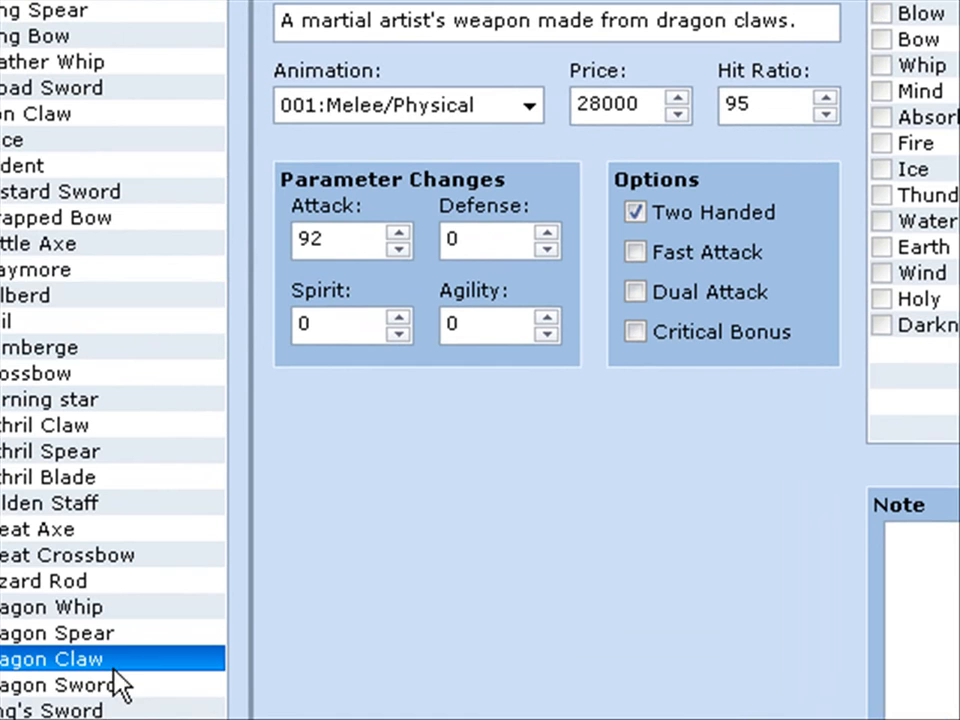
pyautogui.click(55, 710)
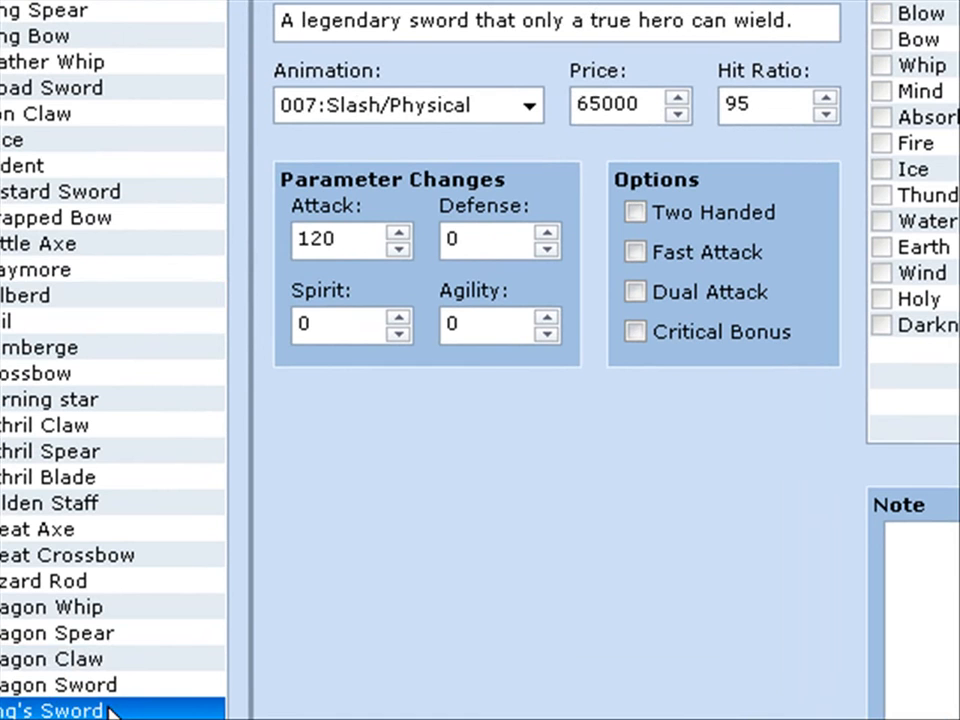
pyautogui.click(58, 684)
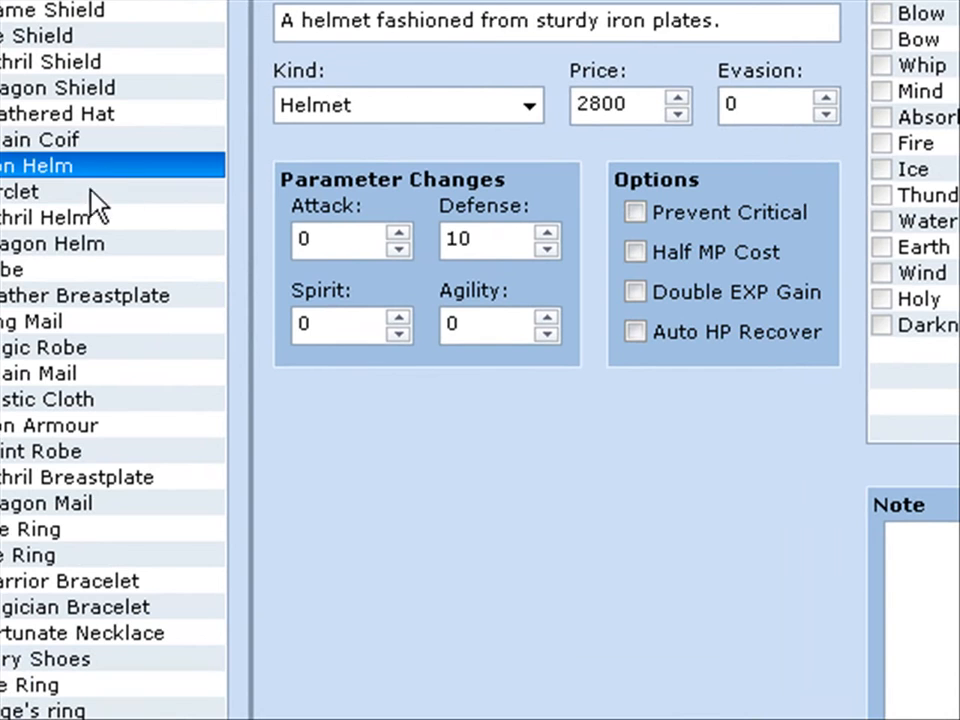
# Review the Mystic Cloth body armor and the Fortunate Necklace and Sage's ring accessories
pyautogui.click(48, 398)
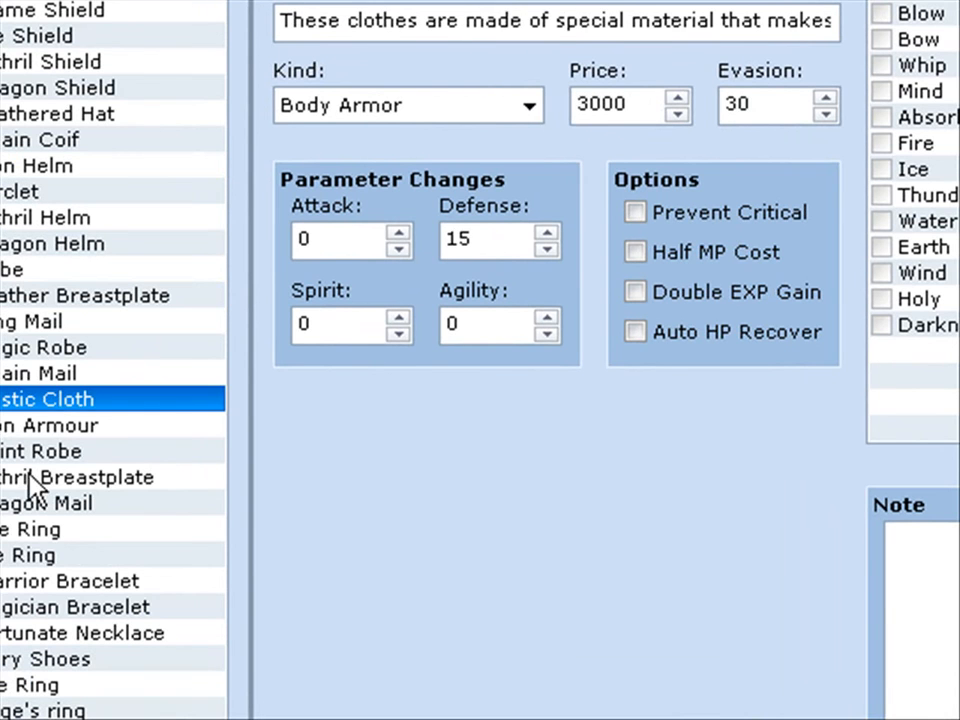
pyautogui.click(80, 633)
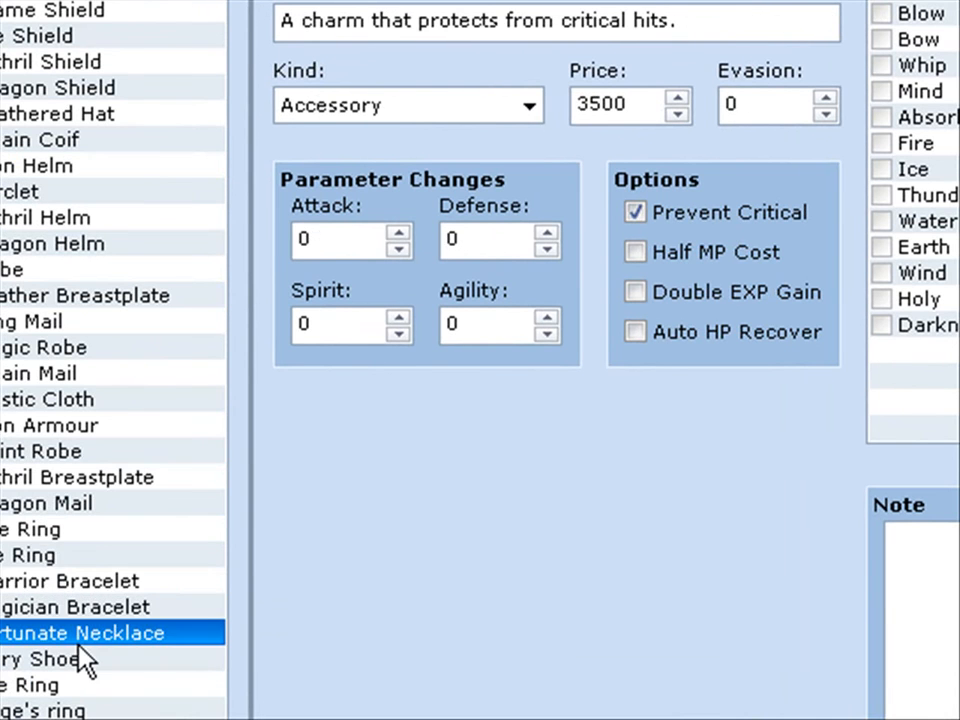
pyautogui.click(60, 710)
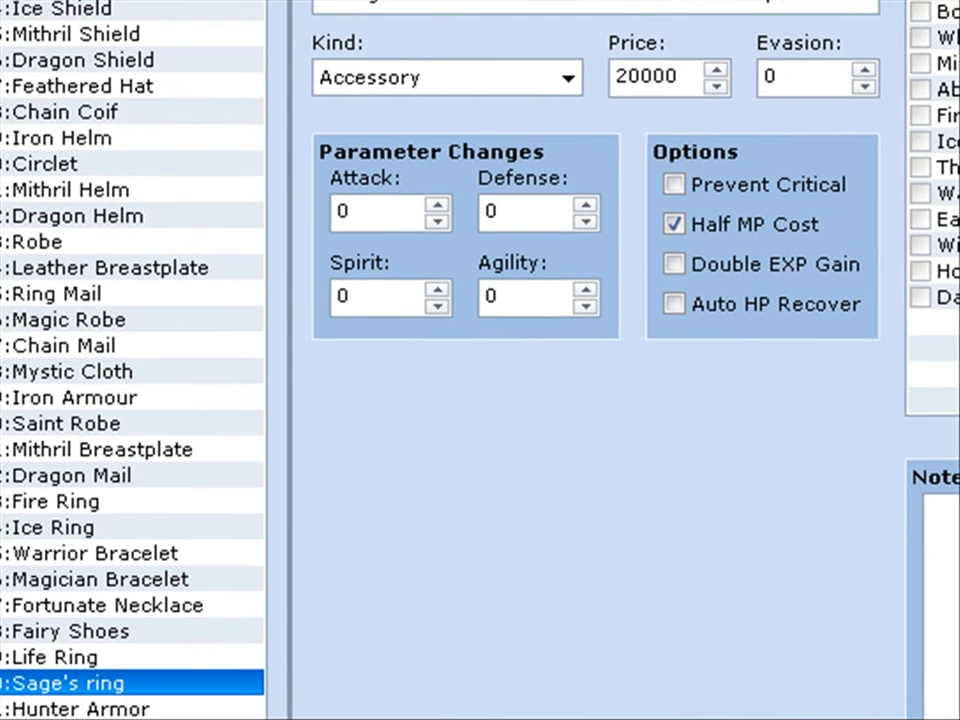
pyautogui.scroll(-3)
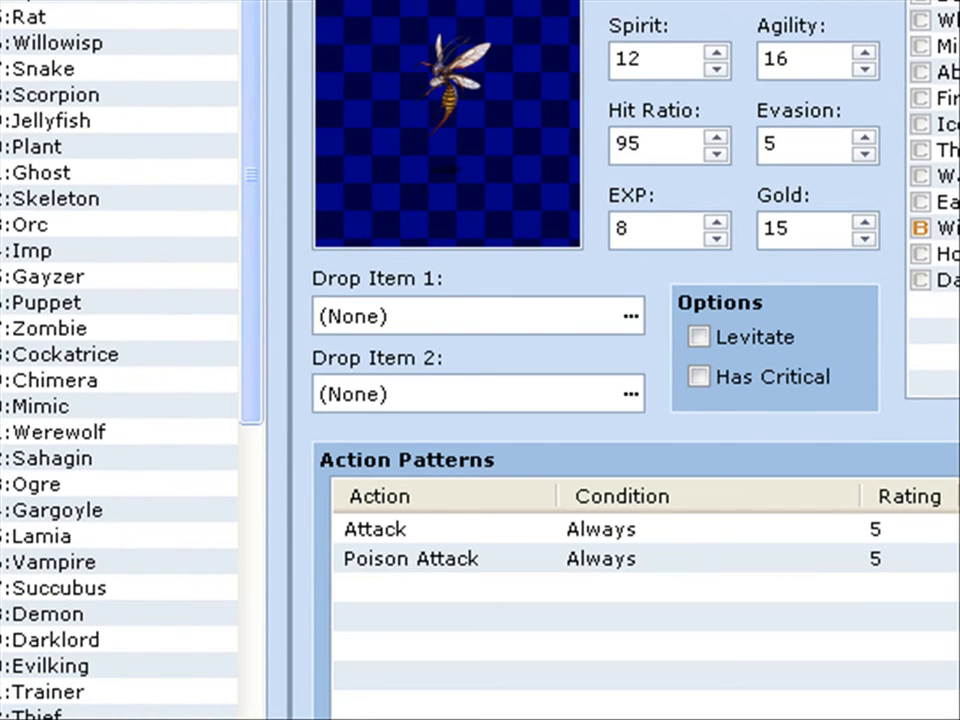
# Review the Rat, Snake, Evil Flower Fairy, Forest Bee and Behemoth Queen enemy stats
pyautogui.click(30, 17)
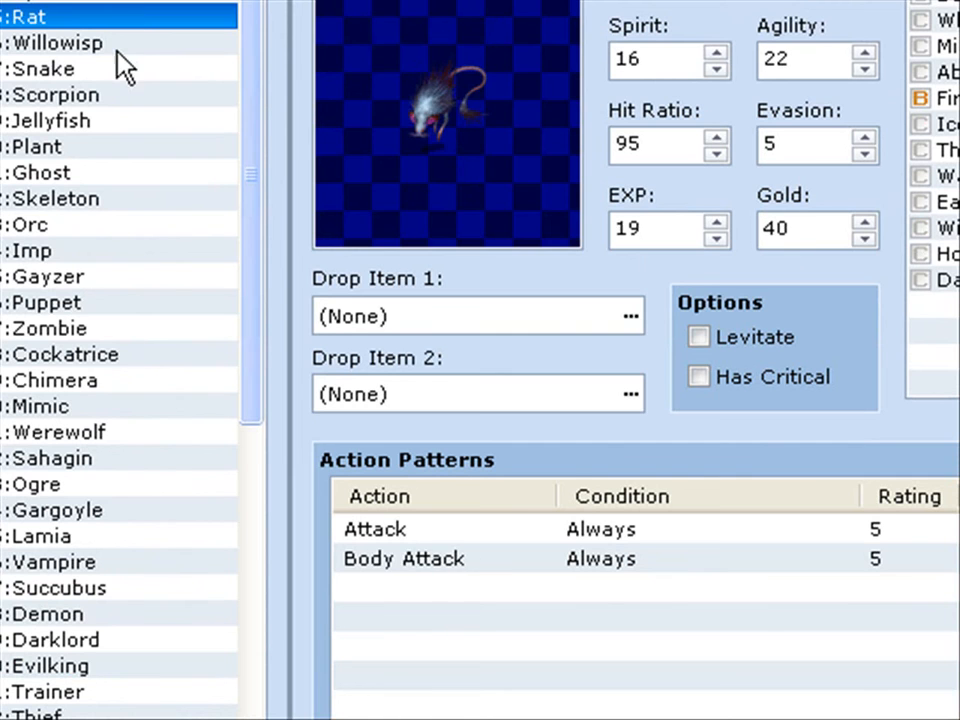
pyautogui.click(44, 68)
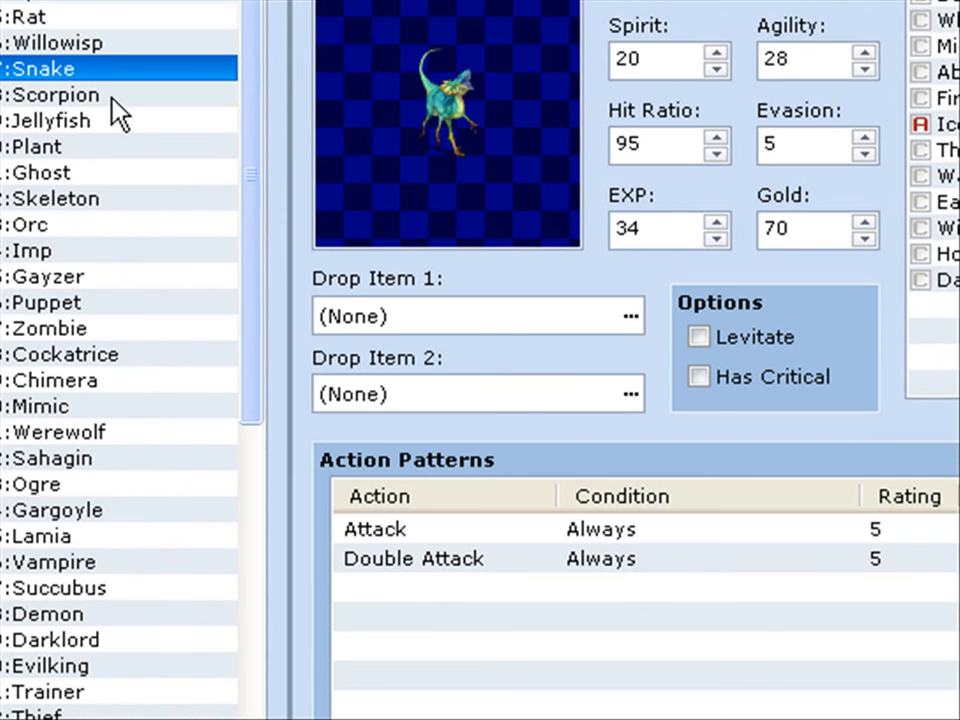
pyautogui.click(50, 122)
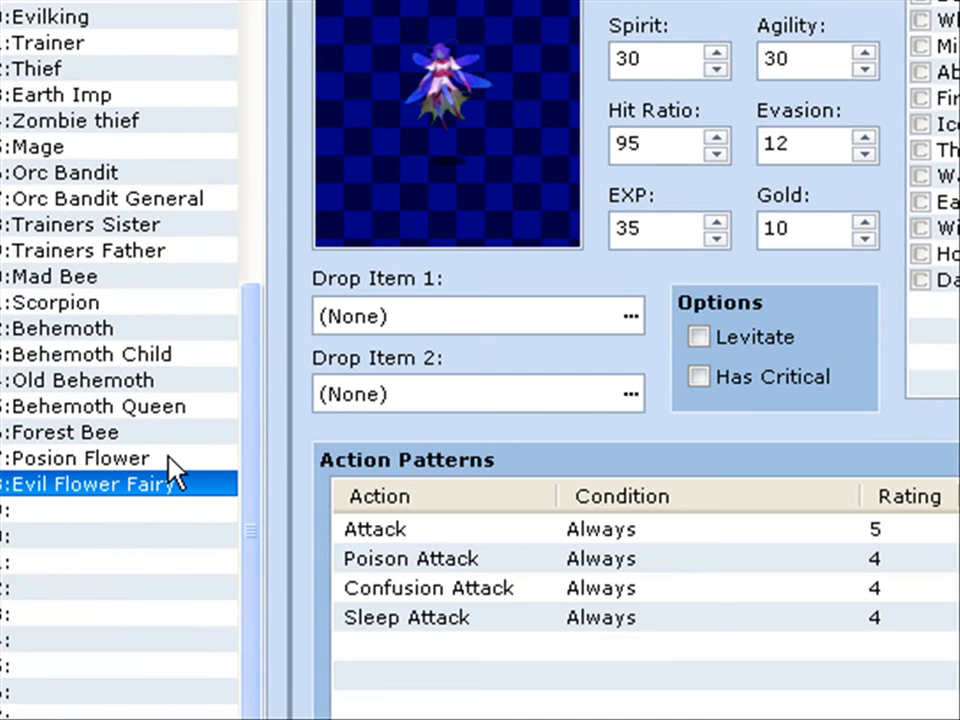
pyautogui.click(65, 432)
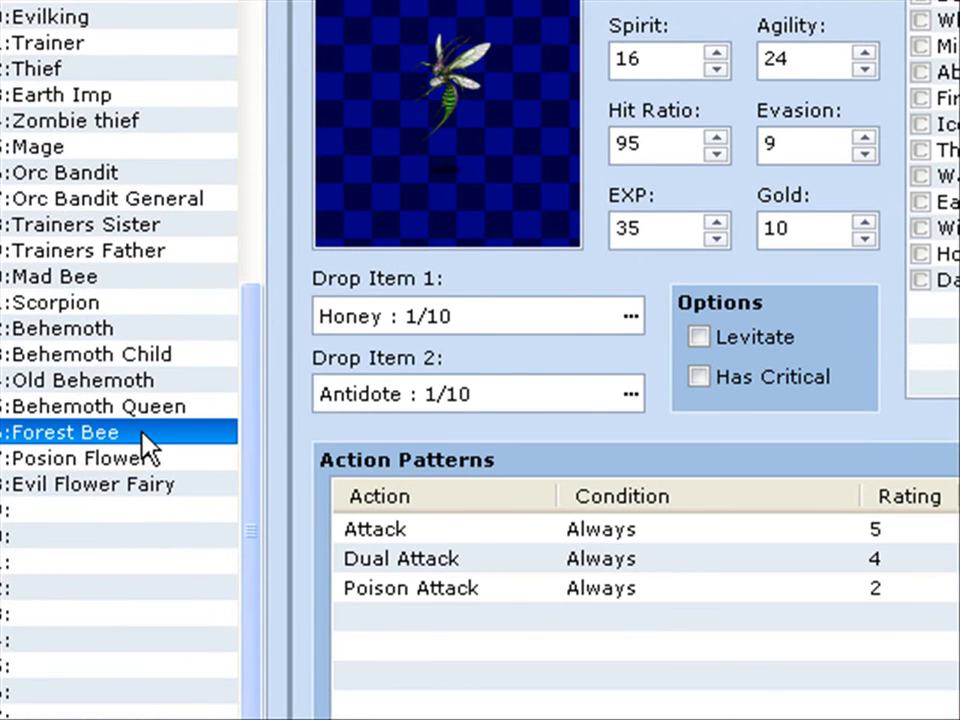
pyautogui.click(97, 405)
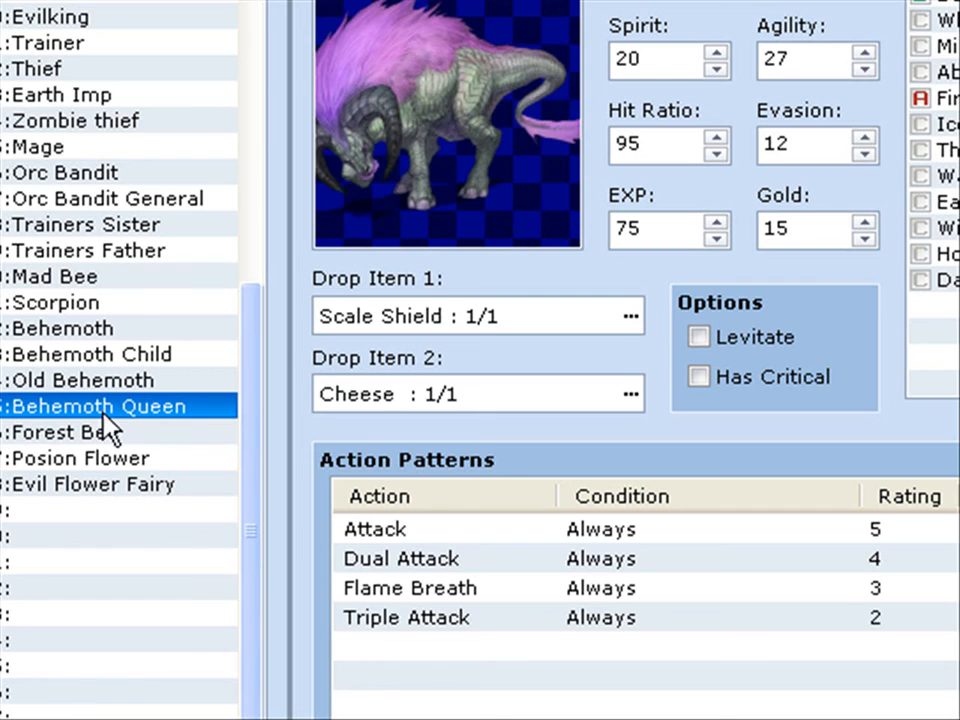
pyautogui.moveTo(172, 390)
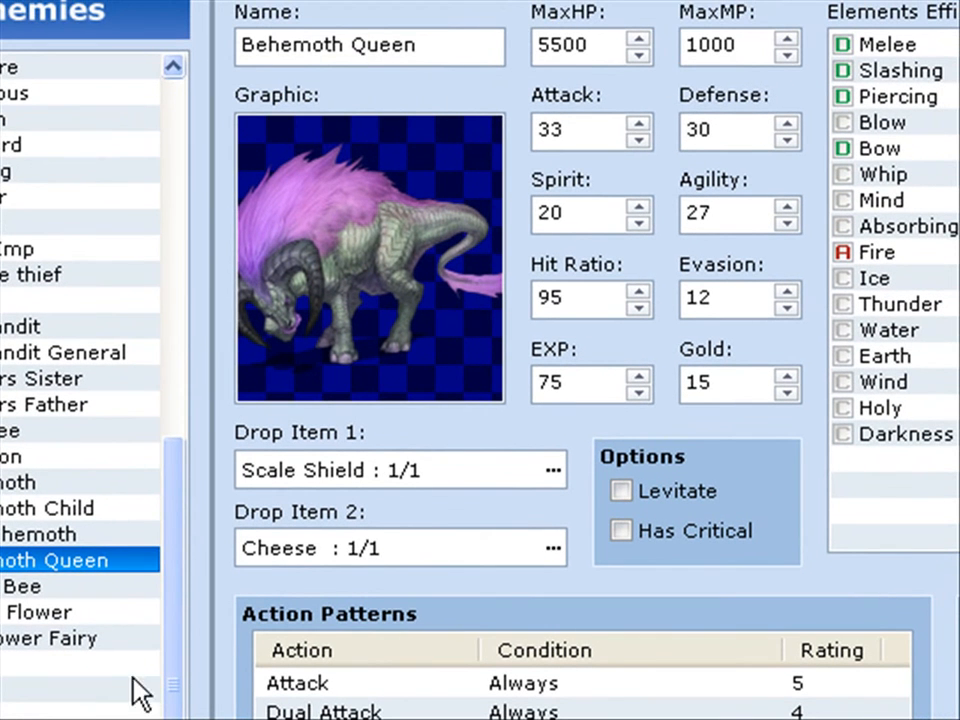
# Review another behemoth, the Scorpion, Trainers Father and Trainers Sister enemy stats
pyautogui.click(40, 533)
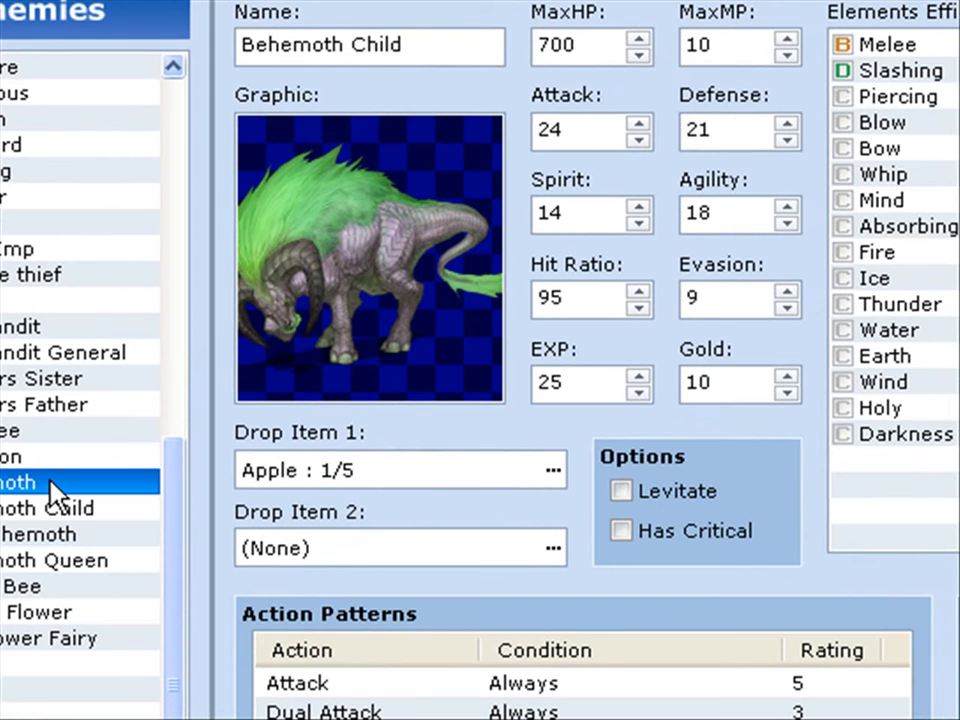
pyautogui.click(20, 455)
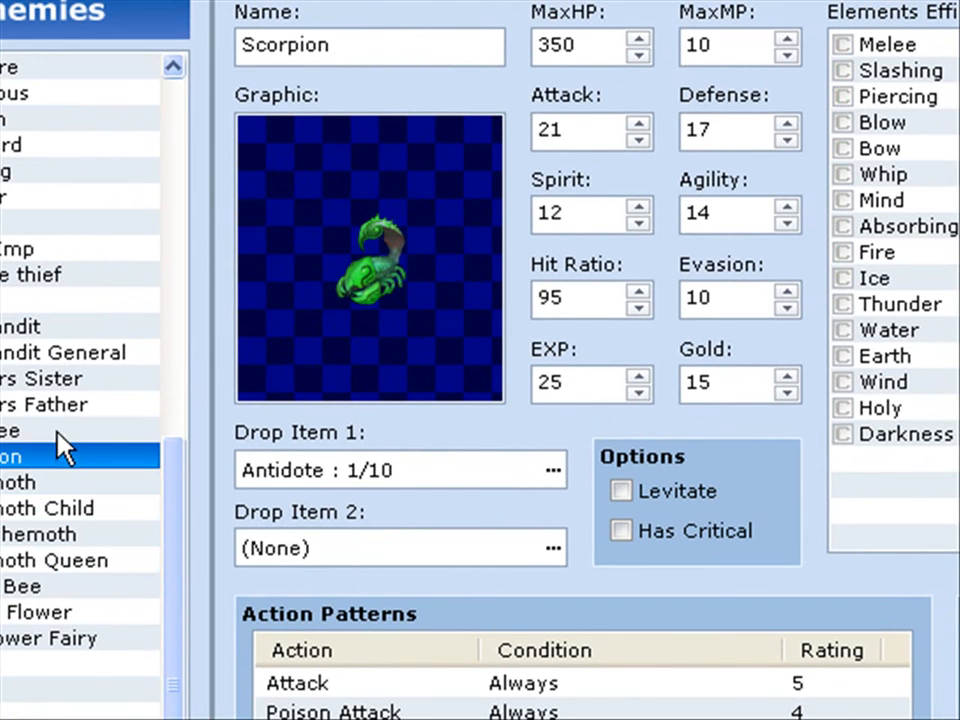
pyautogui.click(45, 404)
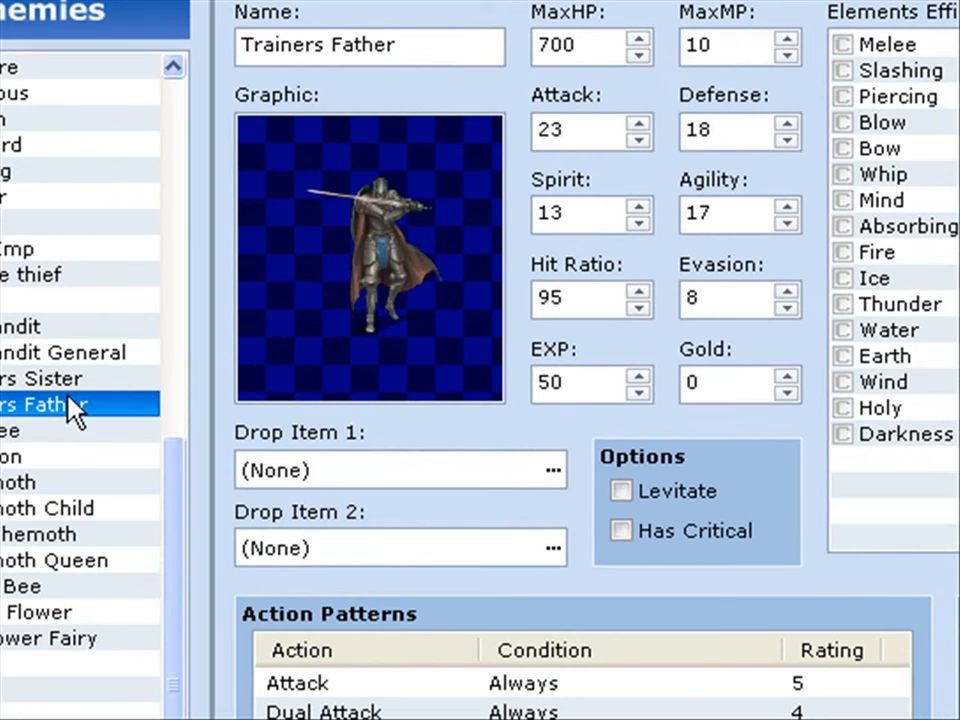
pyautogui.click(45, 378)
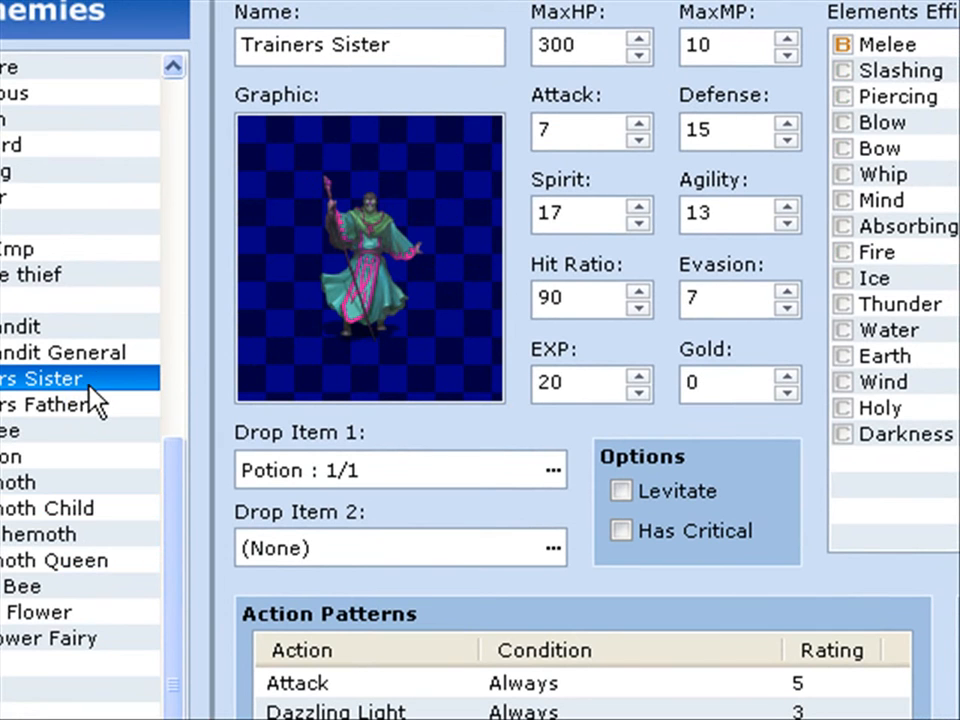
pyautogui.moveTo(490, 695)
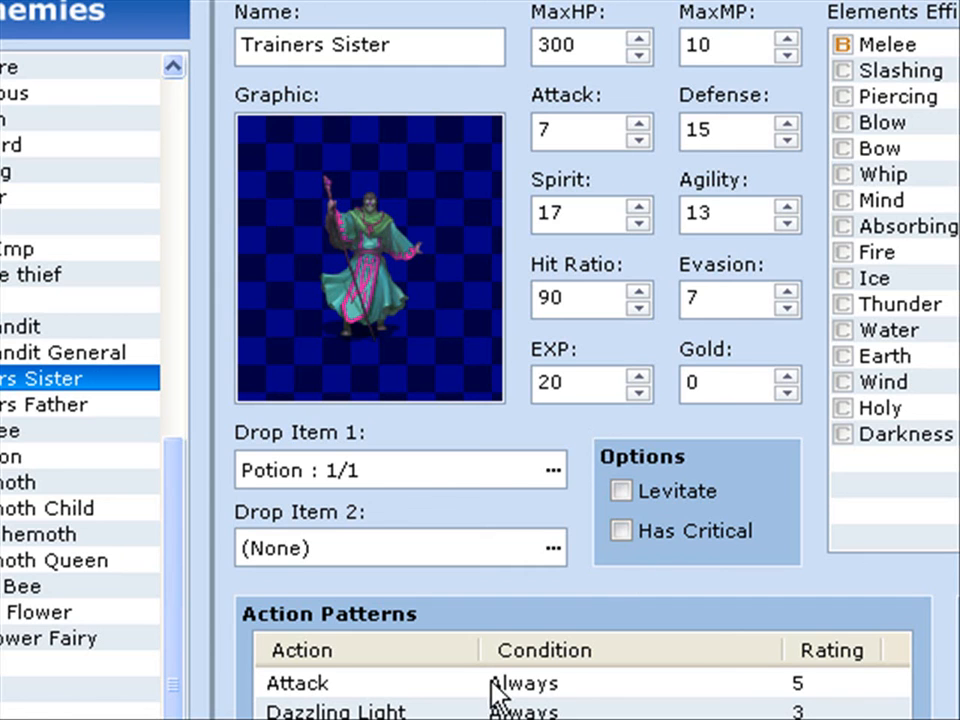
pyautogui.moveTo(20, 395)
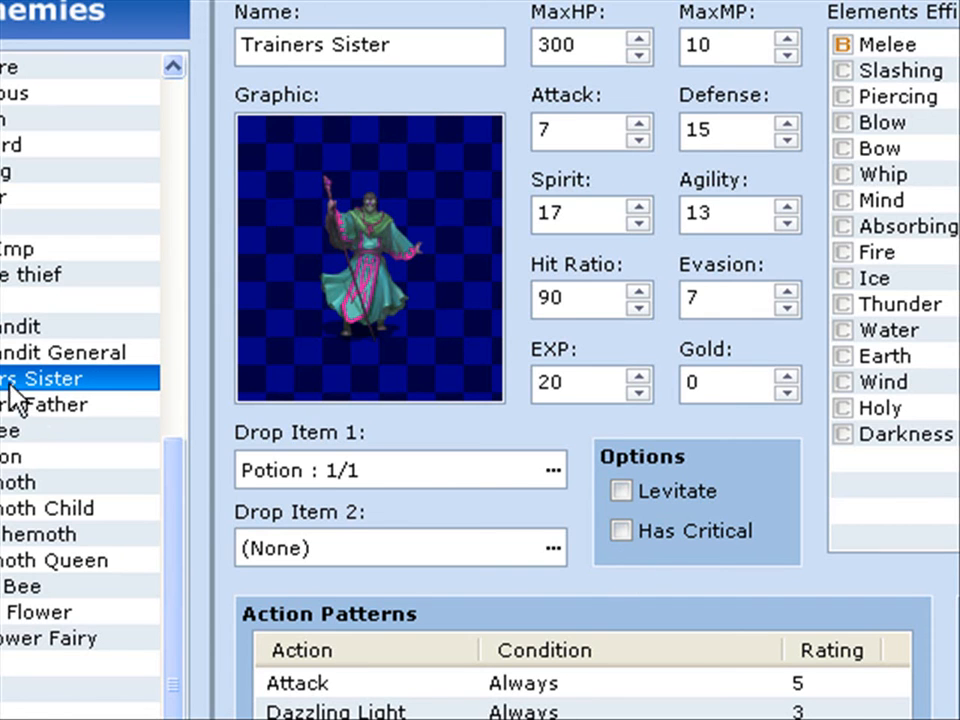
# Review the Orc Bandit, Mage, Thief and Trainer enemies, then the Evilking battler graphic
pyautogui.click(30, 326)
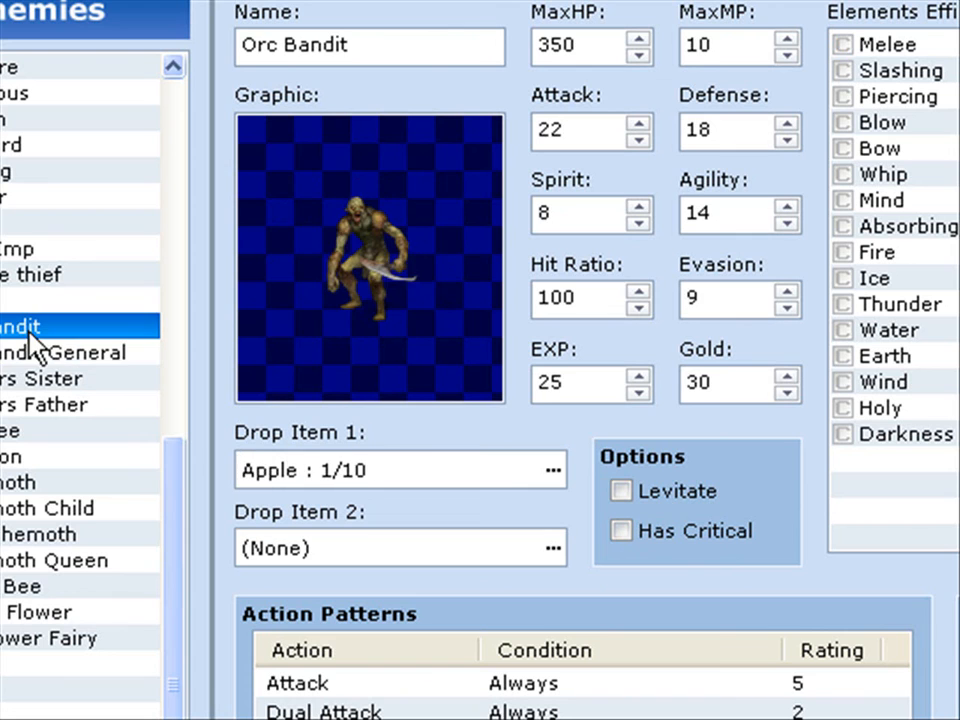
pyautogui.click(30, 275)
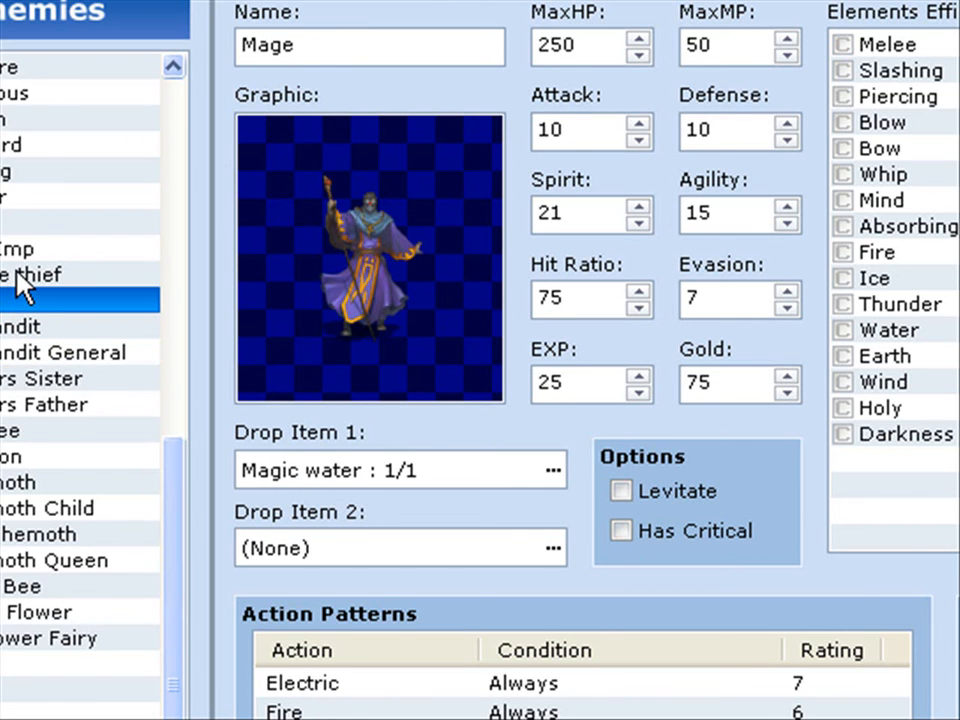
pyautogui.click(20, 250)
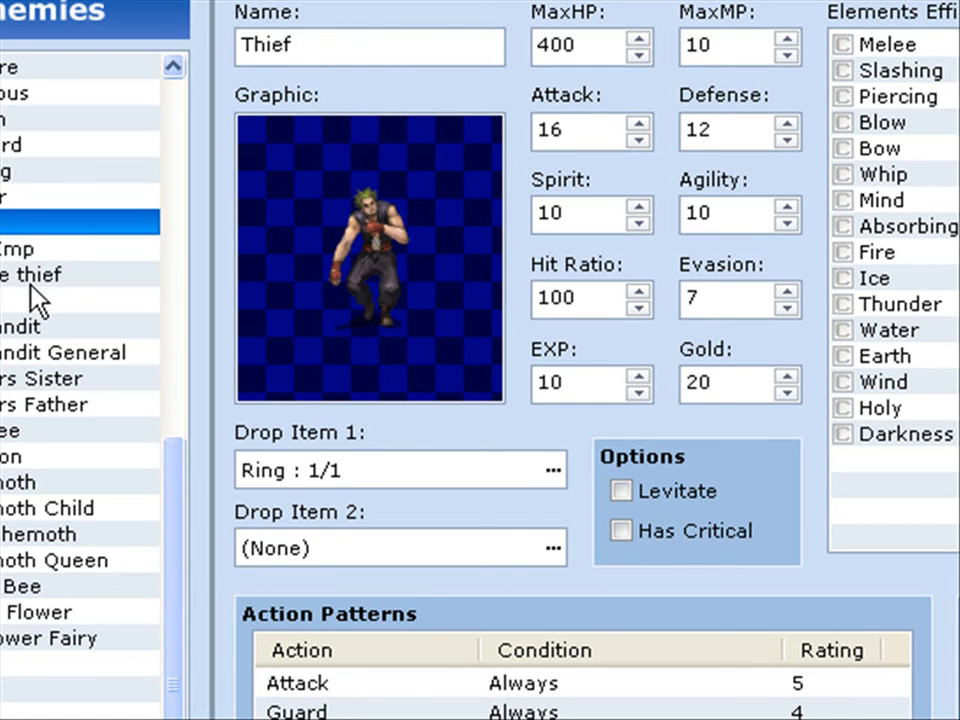
pyautogui.click(80, 197)
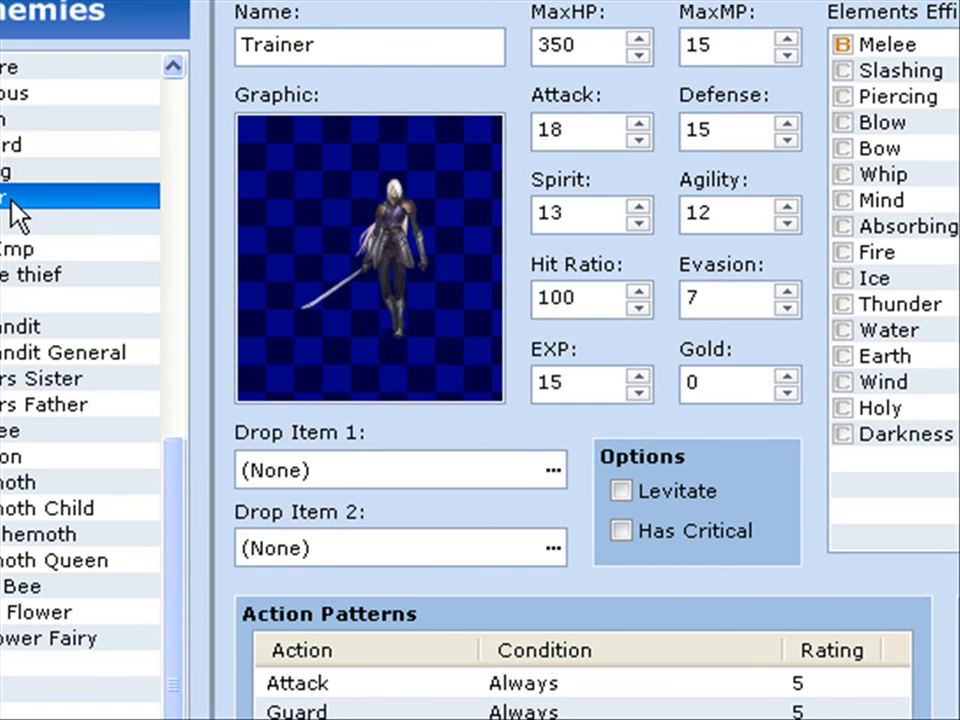
pyautogui.click(40, 185)
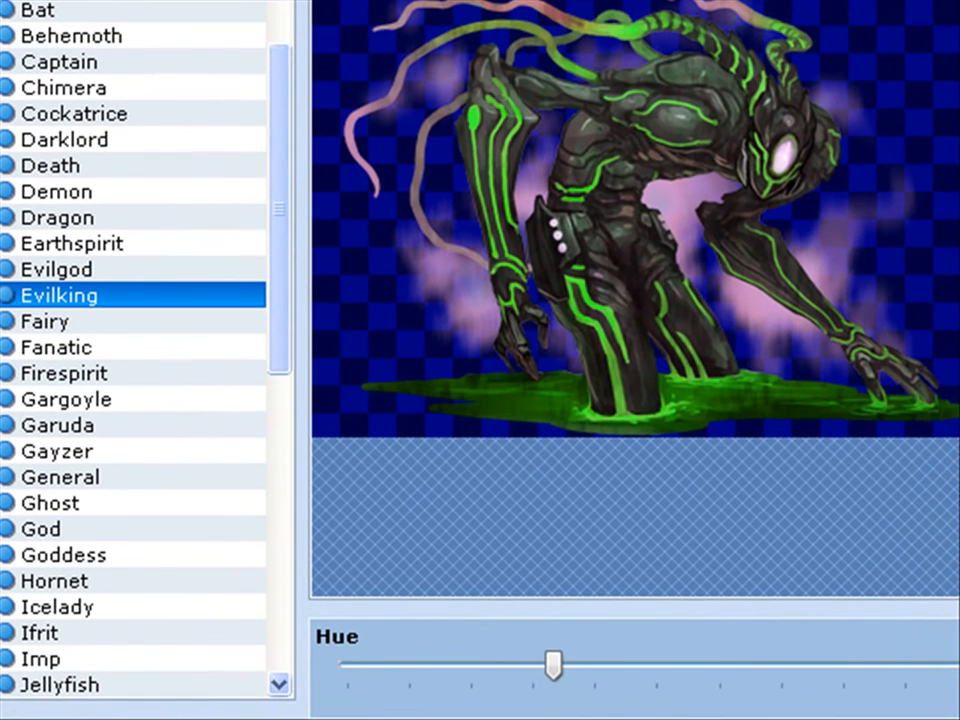
# Adjust the Evilking battler's hue so its green glow turns orange-red
pyautogui.moveTo(555, 663); pyautogui.dragTo(345, 663)
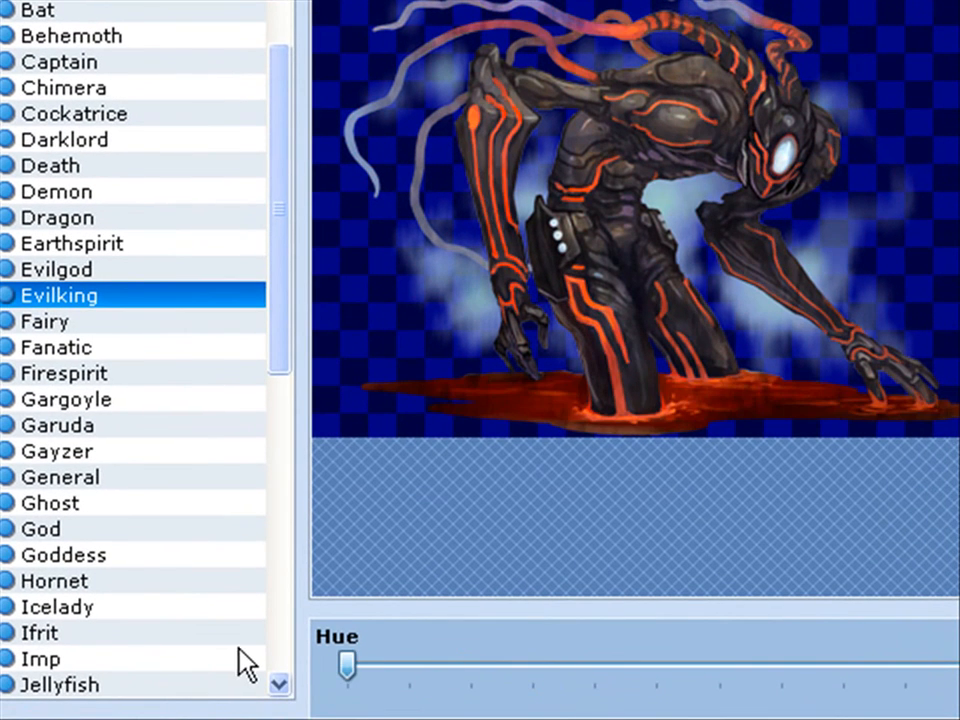
pyautogui.moveTo(347, 663); pyautogui.dragTo(650, 663)
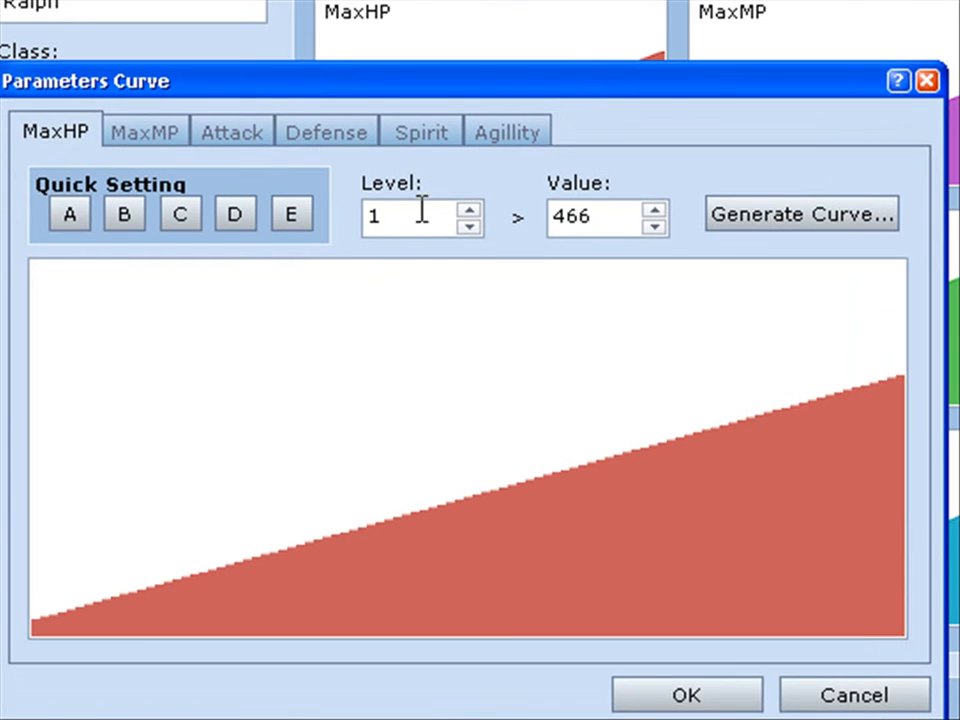
# Generate a MaxHP curve from 300 at level 1 to 7000 at level 99, weighted toward Fast
pyautogui.click(595, 217)
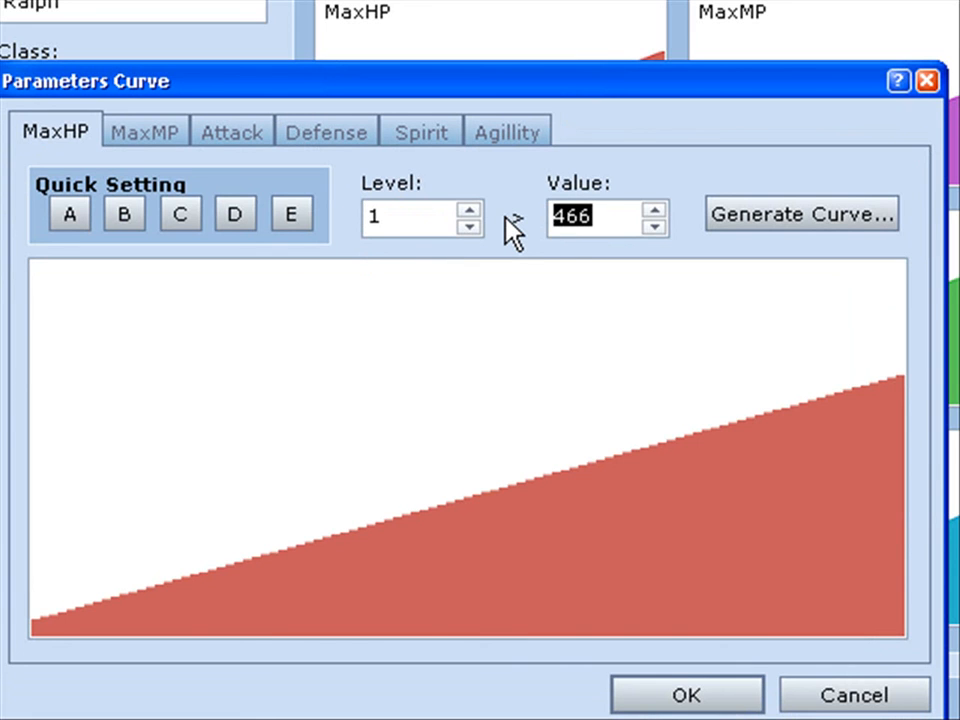
pyautogui.write('300')
pyautogui.click(423, 218)
pyautogui.write('99')
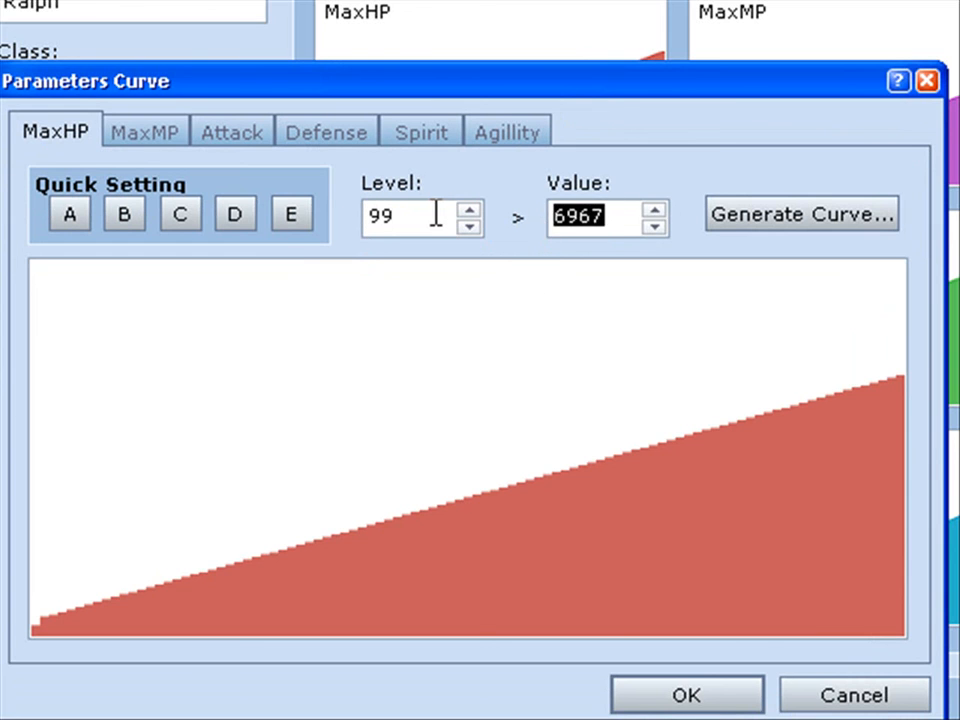
pyautogui.write('7000')
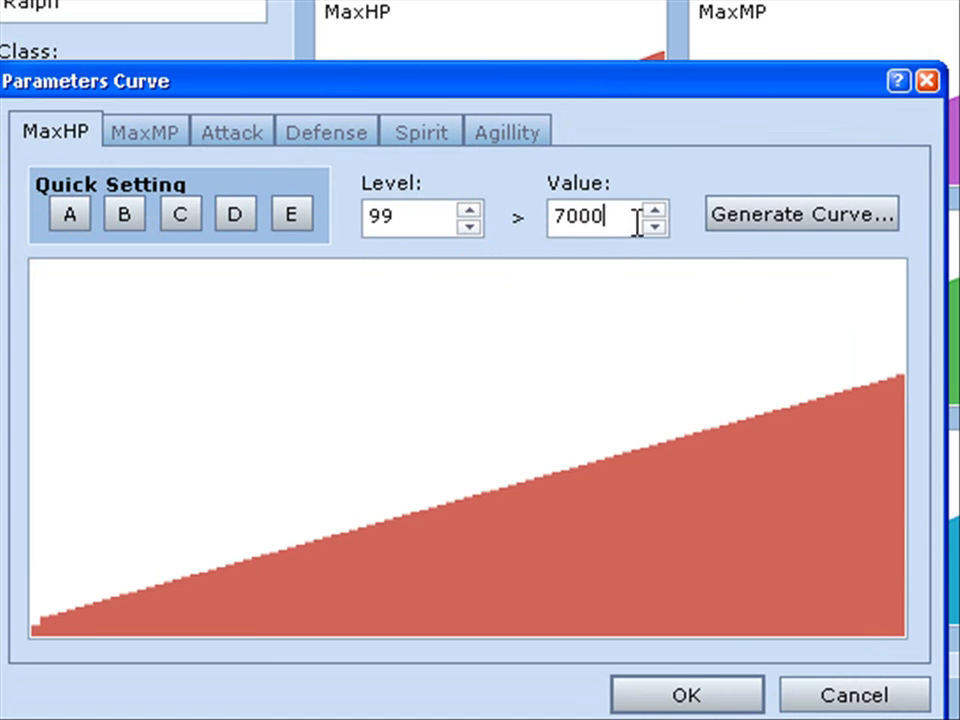
pyautogui.click(801, 214)
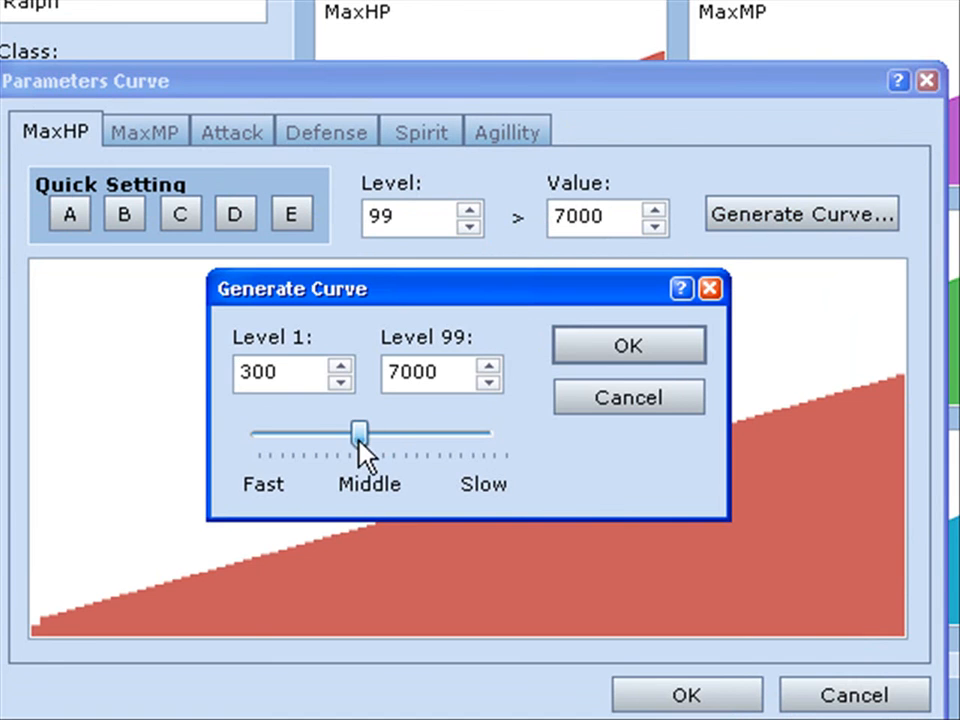
pyautogui.moveTo(355, 433); pyautogui.dragTo(318, 433)
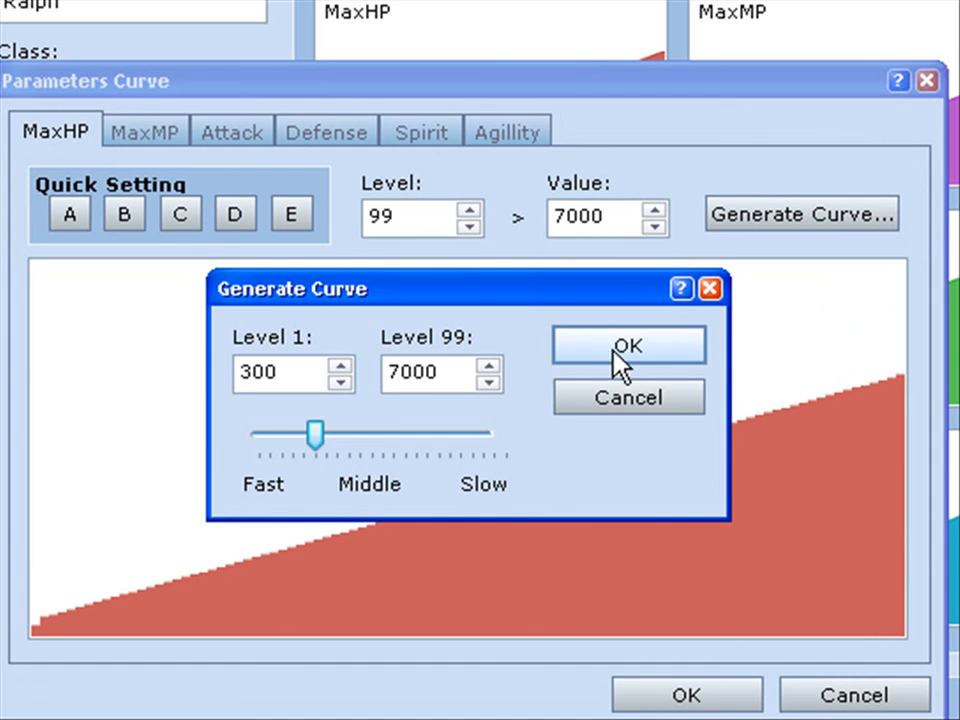
pyautogui.click(628, 344)
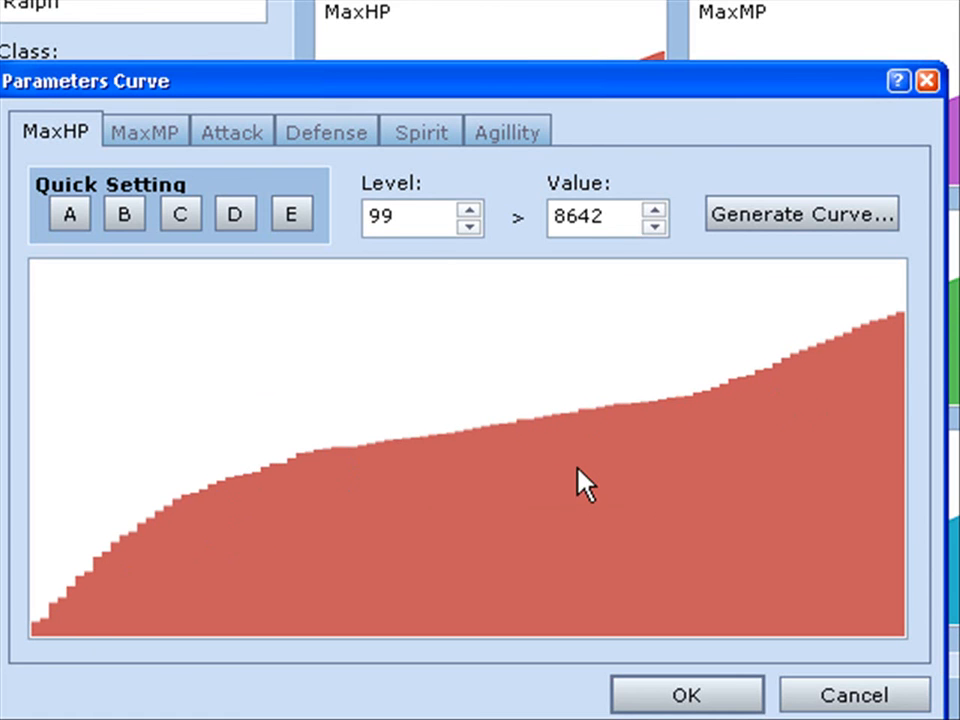
# Try the Quick Setting preset growth curves, ending on the lowest preset
pyautogui.click(180, 213)
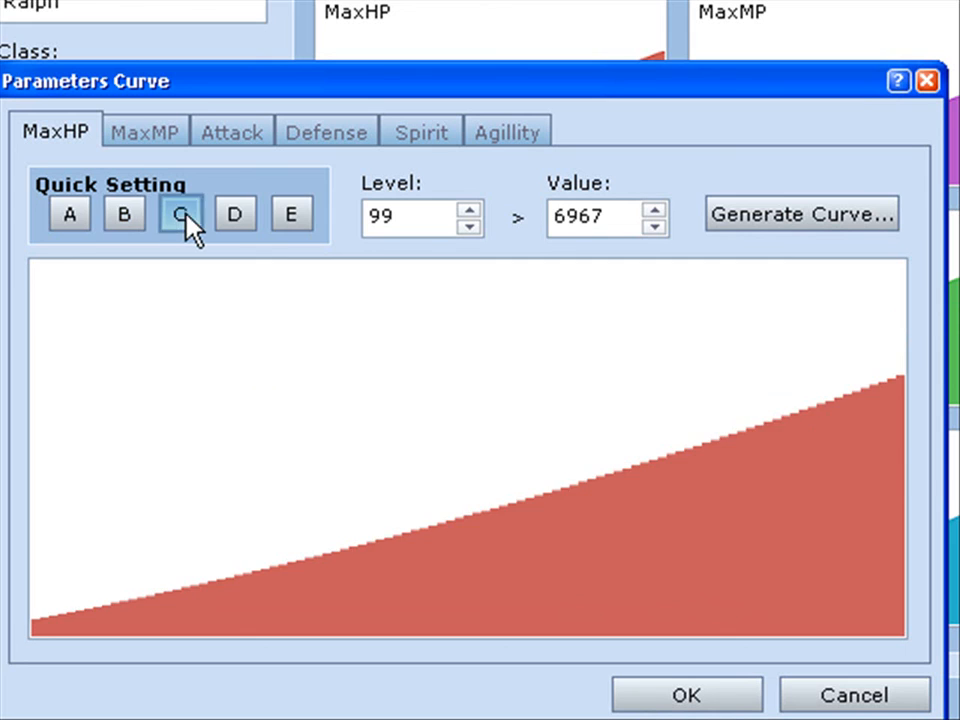
pyautogui.click(68, 214)
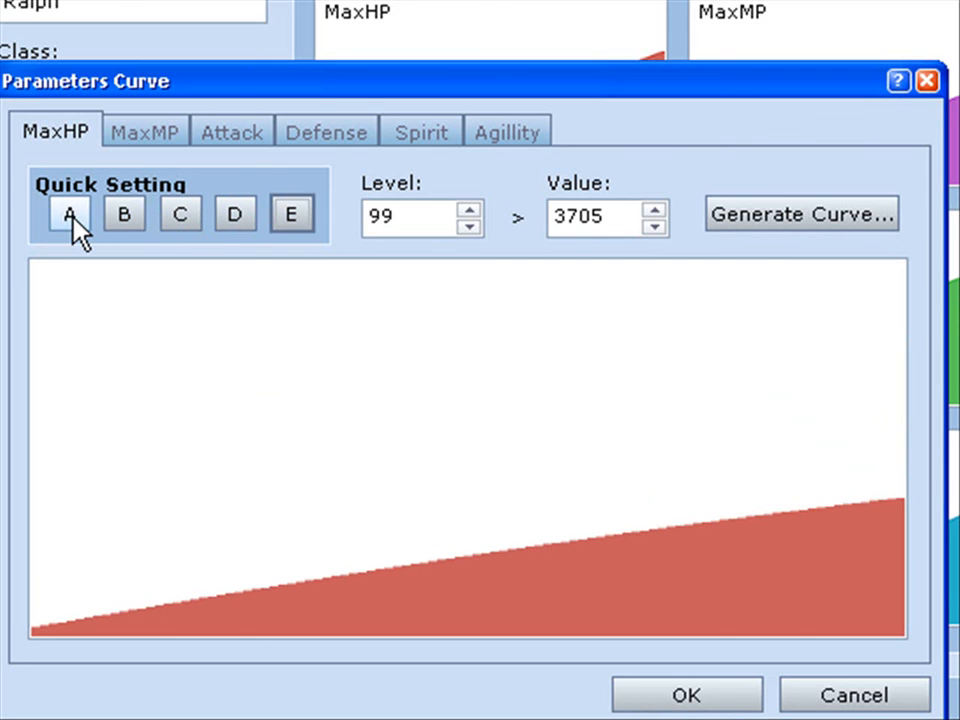
pyautogui.click(291, 213)
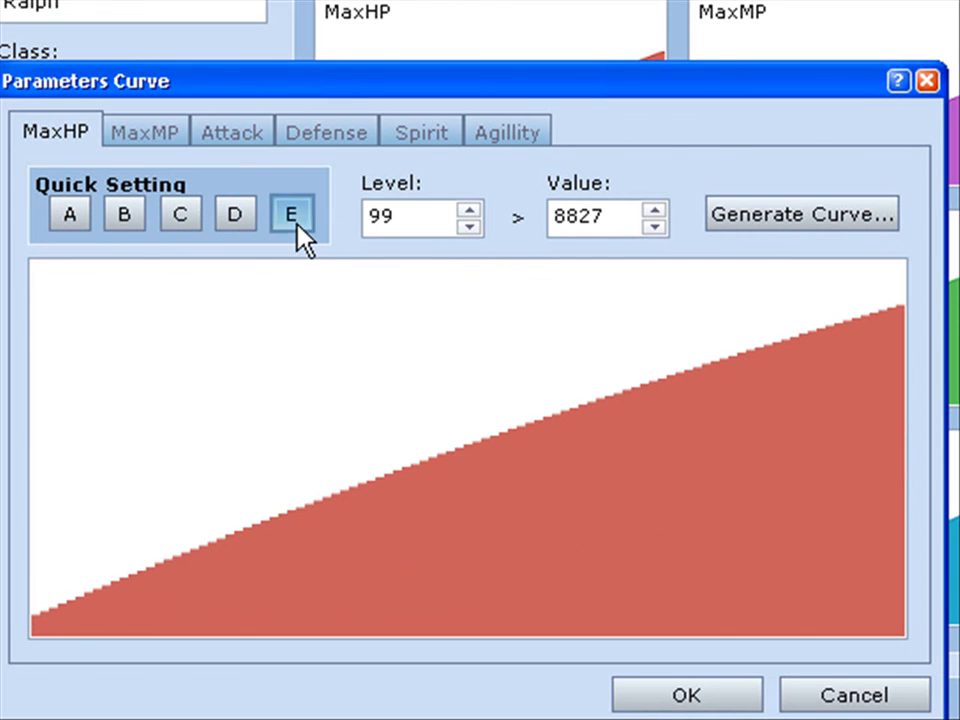
pyautogui.click(291, 214)
pyautogui.write('1')
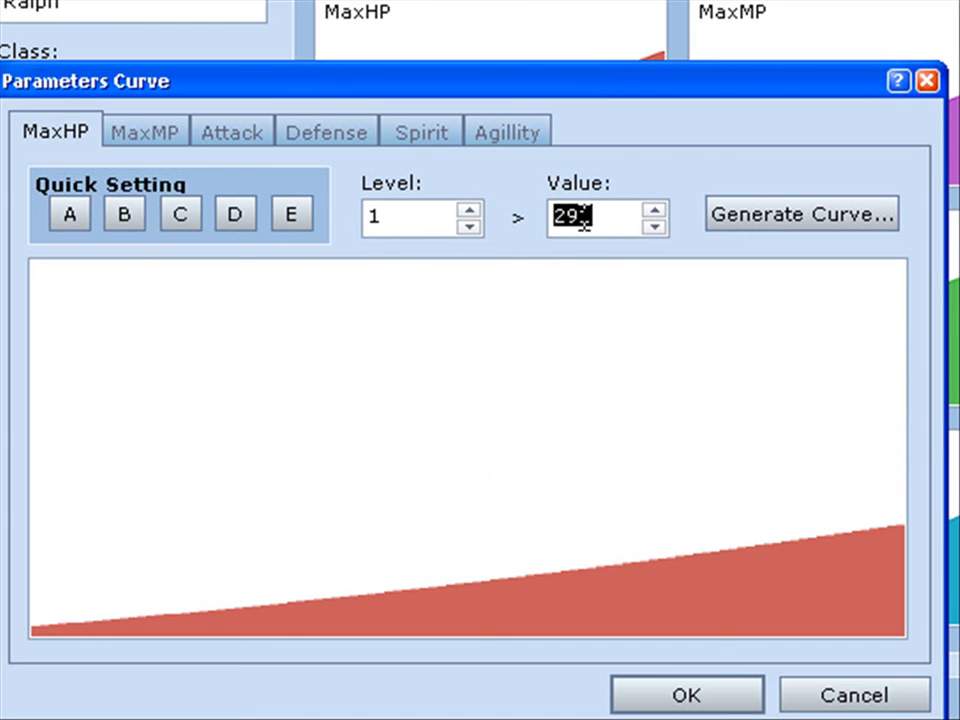
# Regenerate the MaxHP curve from 300 to 7000 across levels 1-99, rising fast early
pyautogui.click(180, 214)
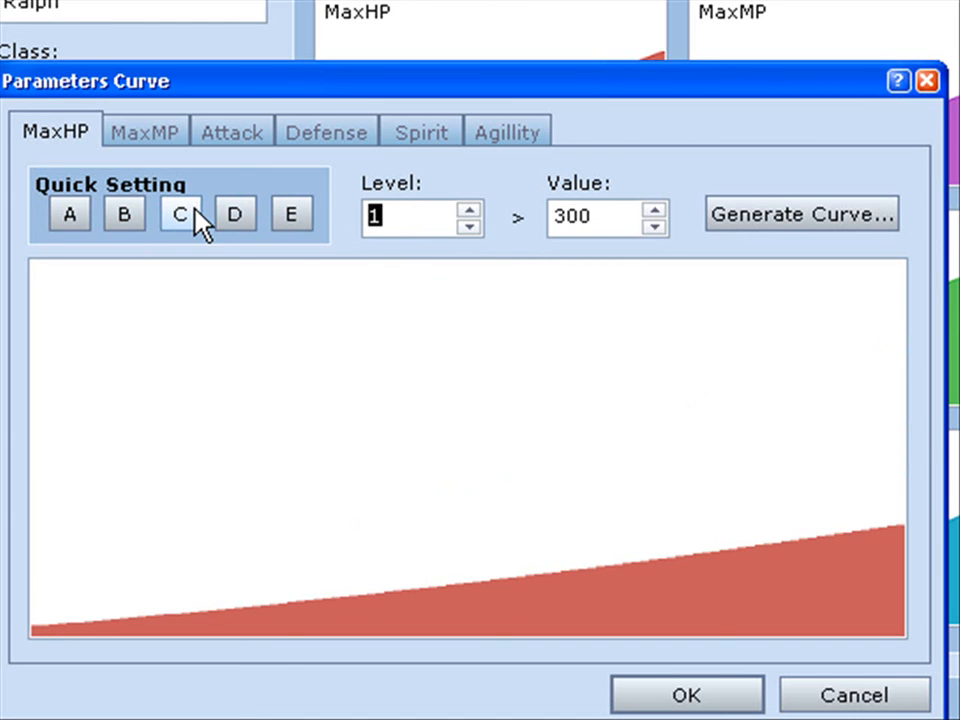
pyautogui.click(180, 213)
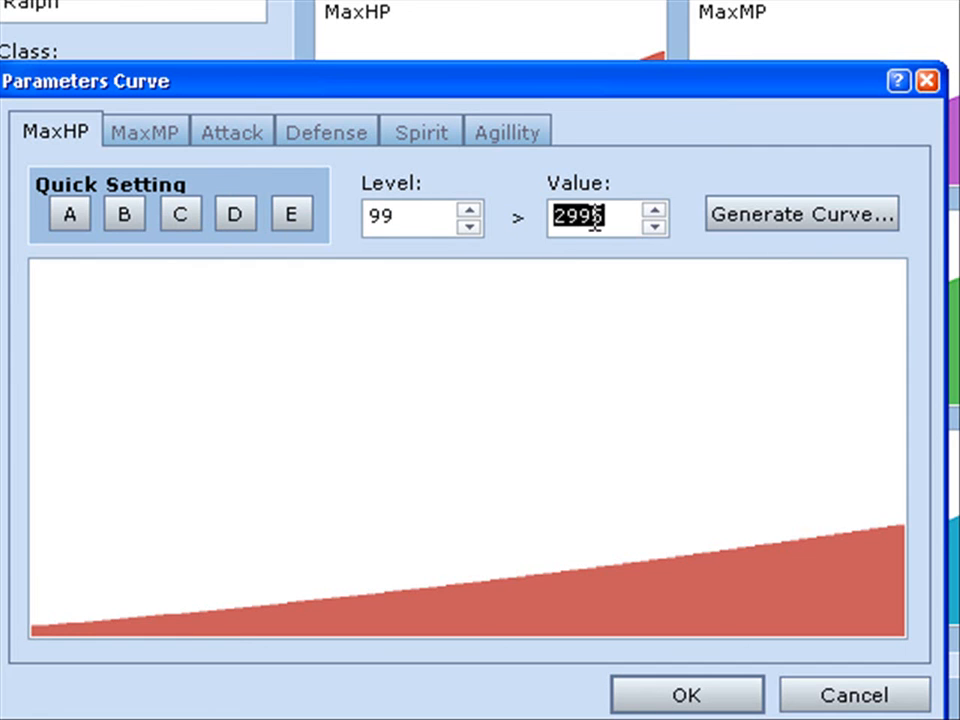
pyautogui.click(801, 214)
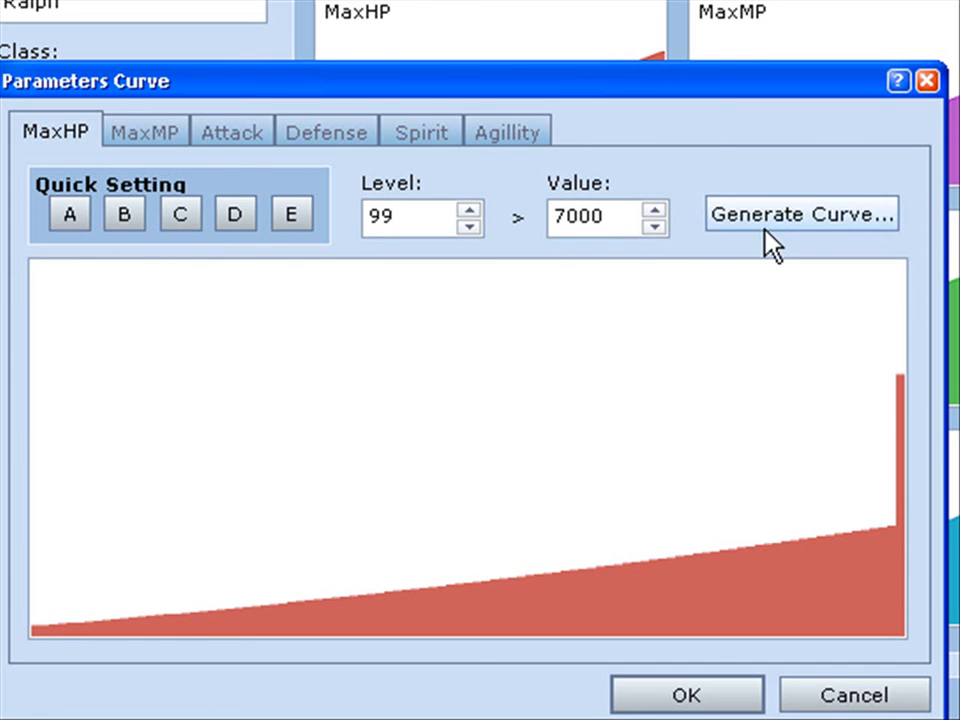
pyautogui.click(801, 214)
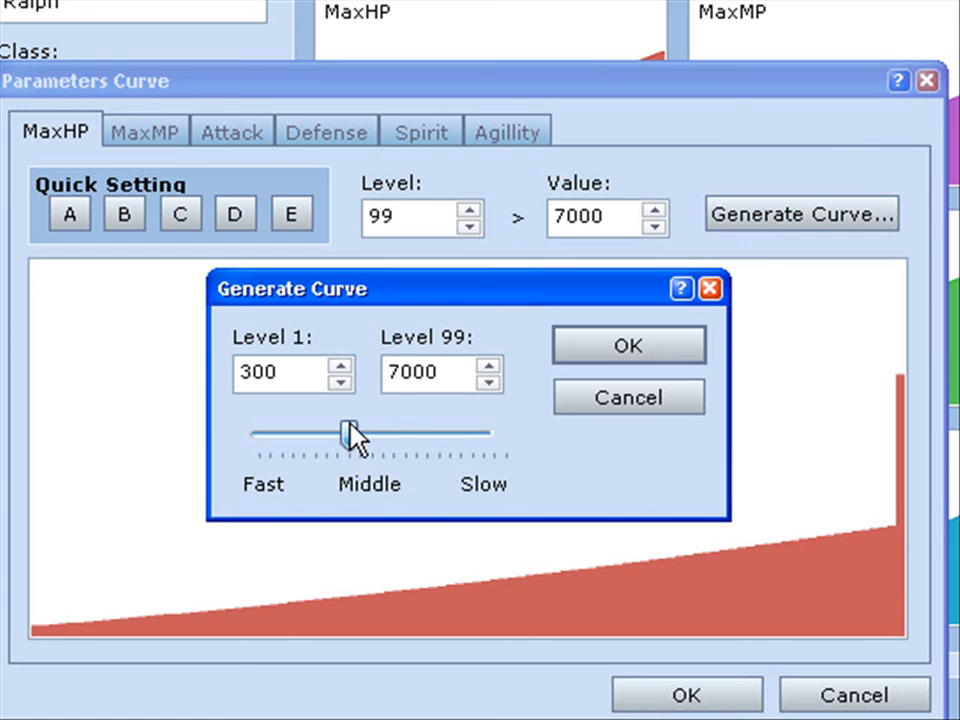
pyautogui.moveTo(345, 433); pyautogui.dragTo(300, 433)
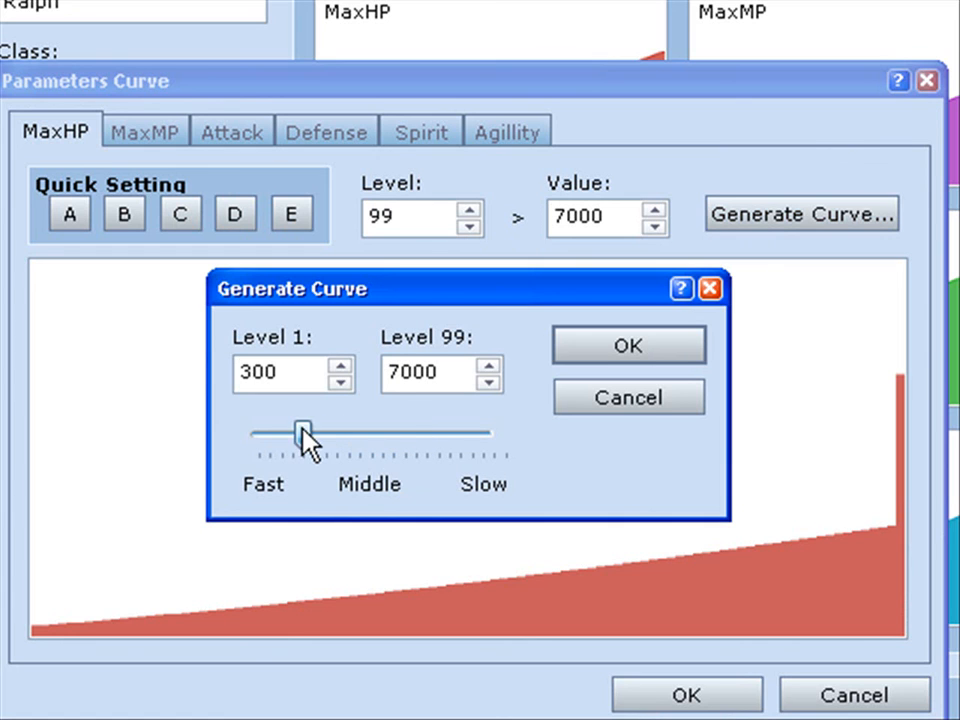
pyautogui.click(628, 345)
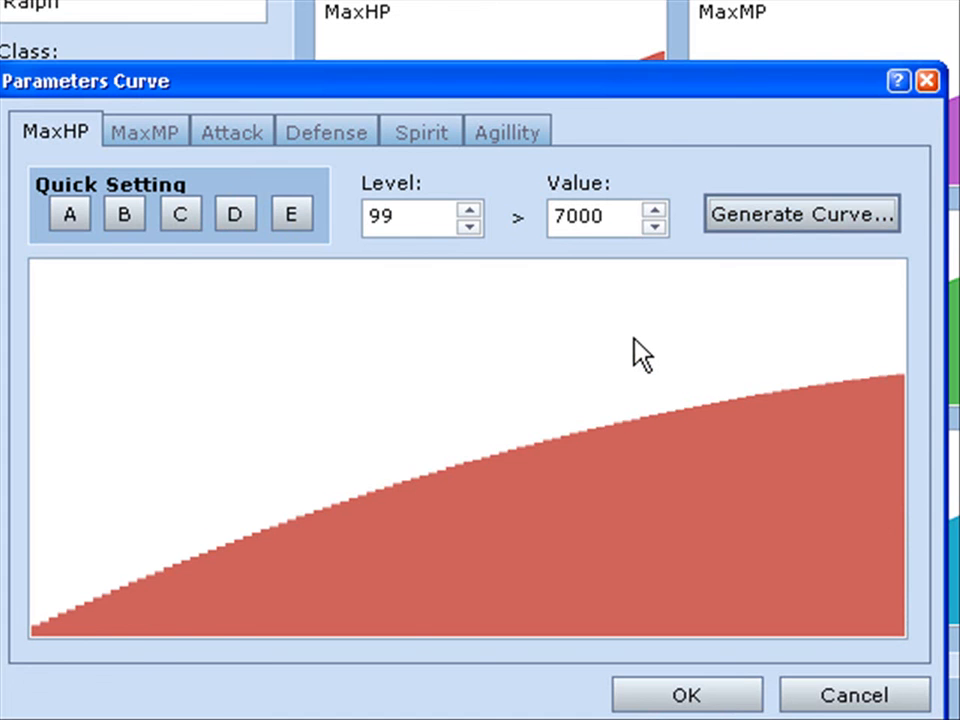